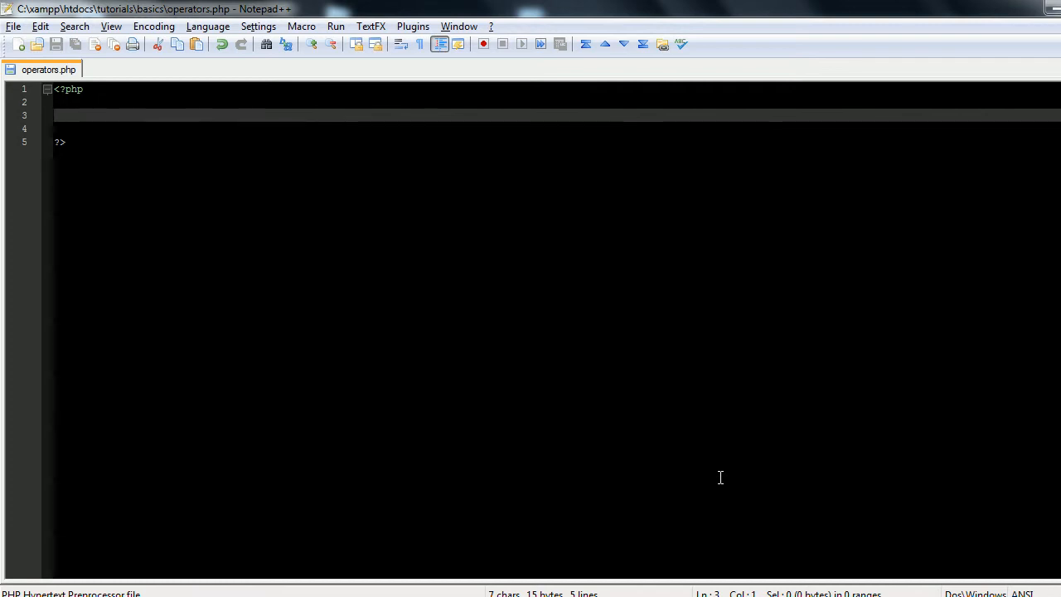
# Add the +, - operator symbols to the operator list.
pyautogui.write('+')
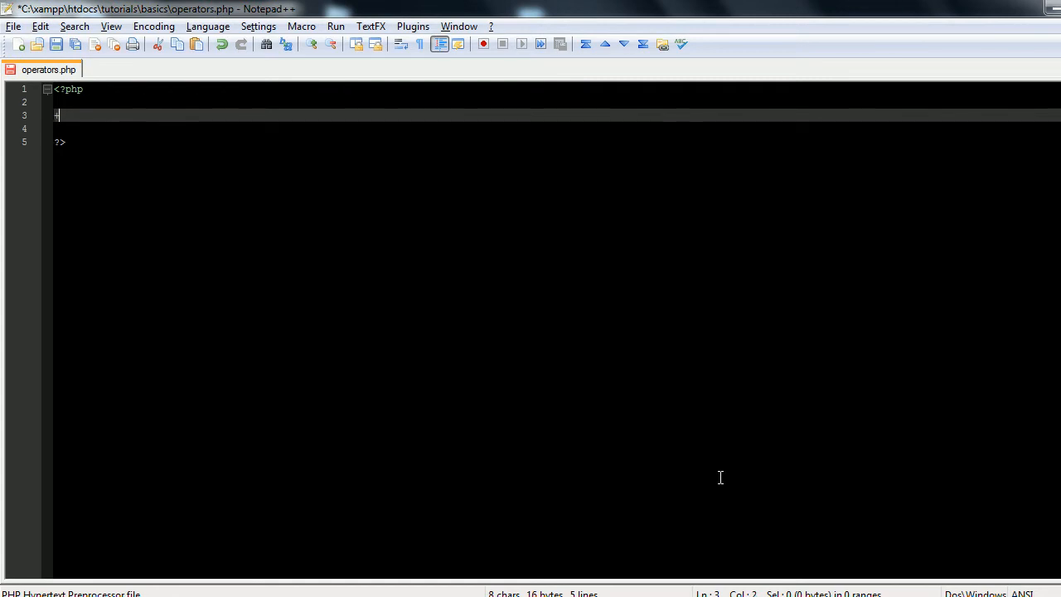
pyautogui.write(', -, *, /')
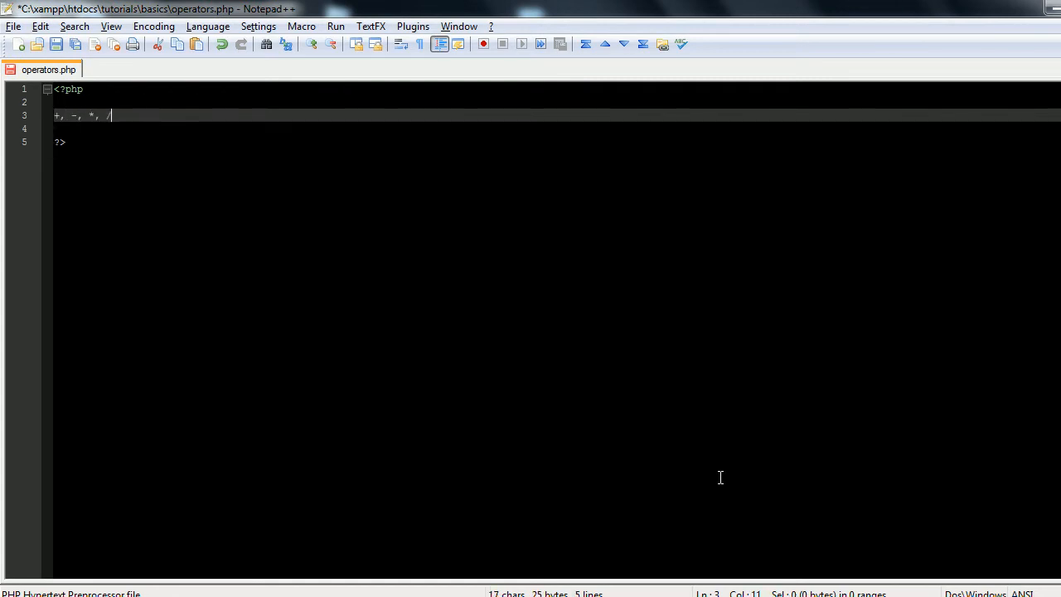
pyautogui.write(', %')
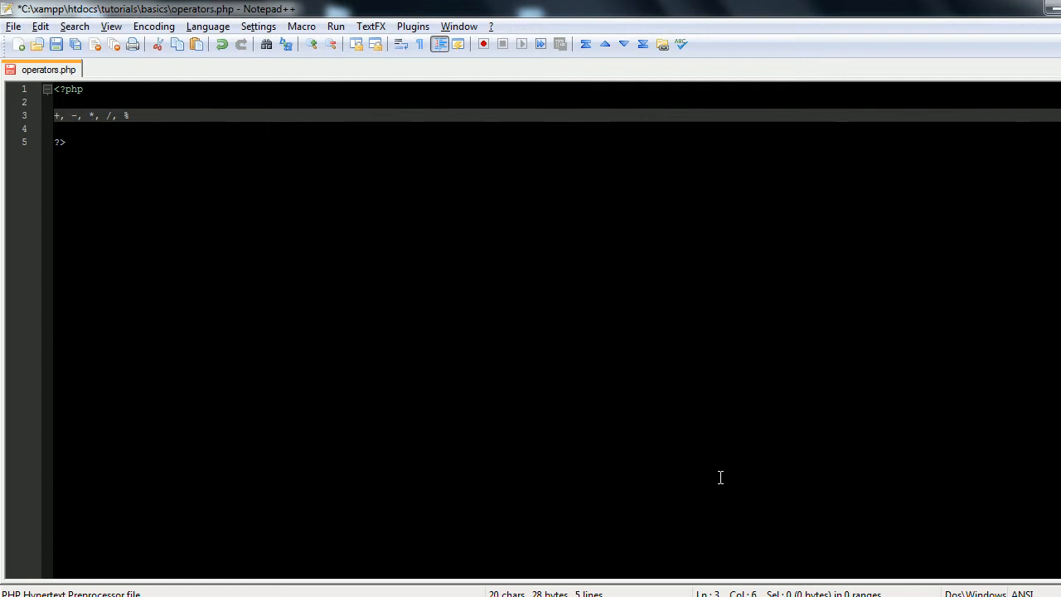
pyautogui.click(90, 116)
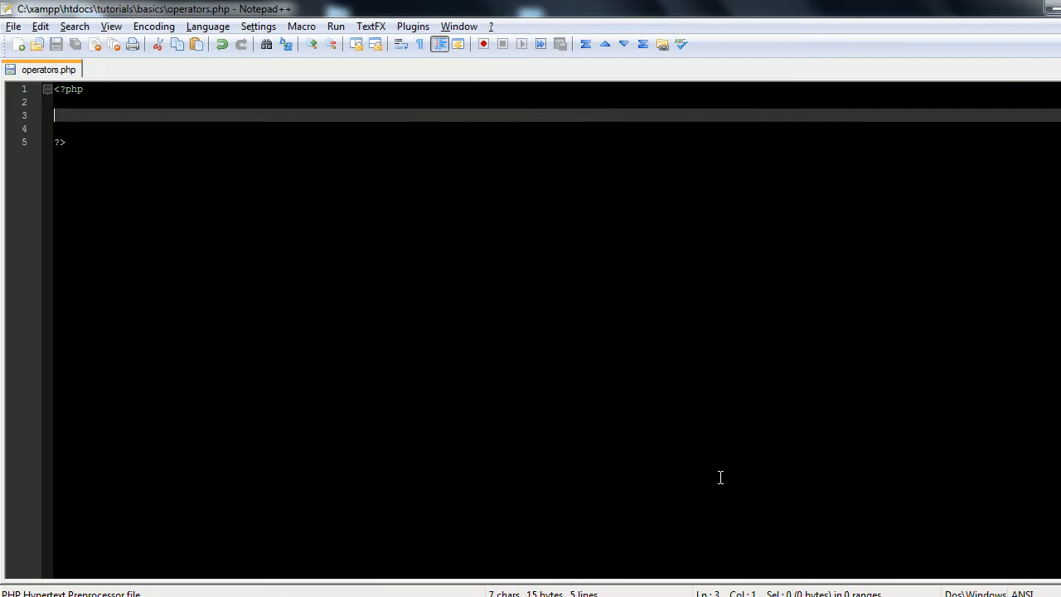
# Enter echo 1+1+1; on line 3 and save operators.php.
pyautogui.write('echo 1+1+')
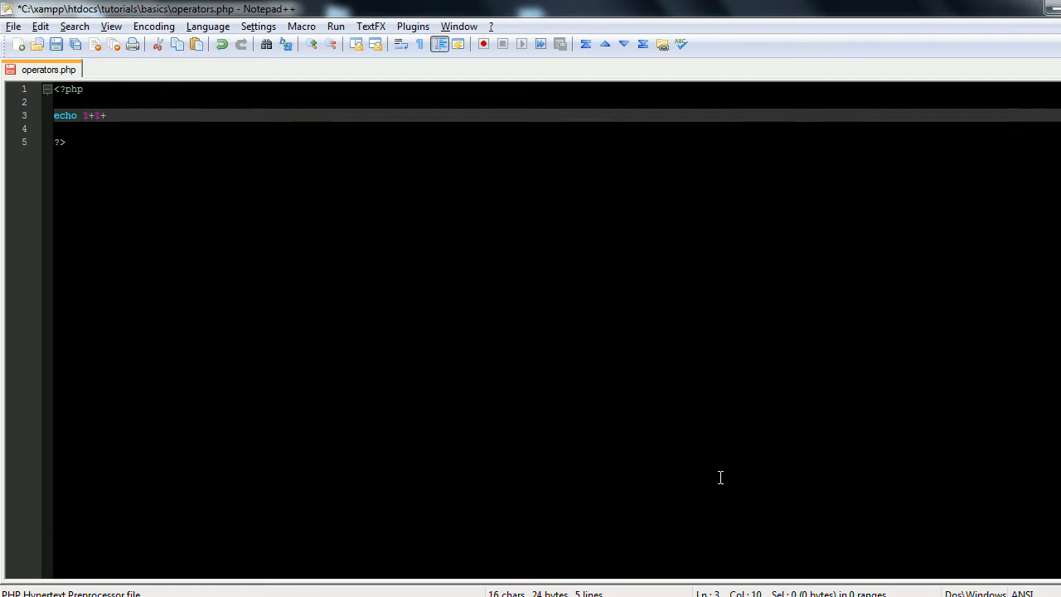
pyautogui.write('1;')
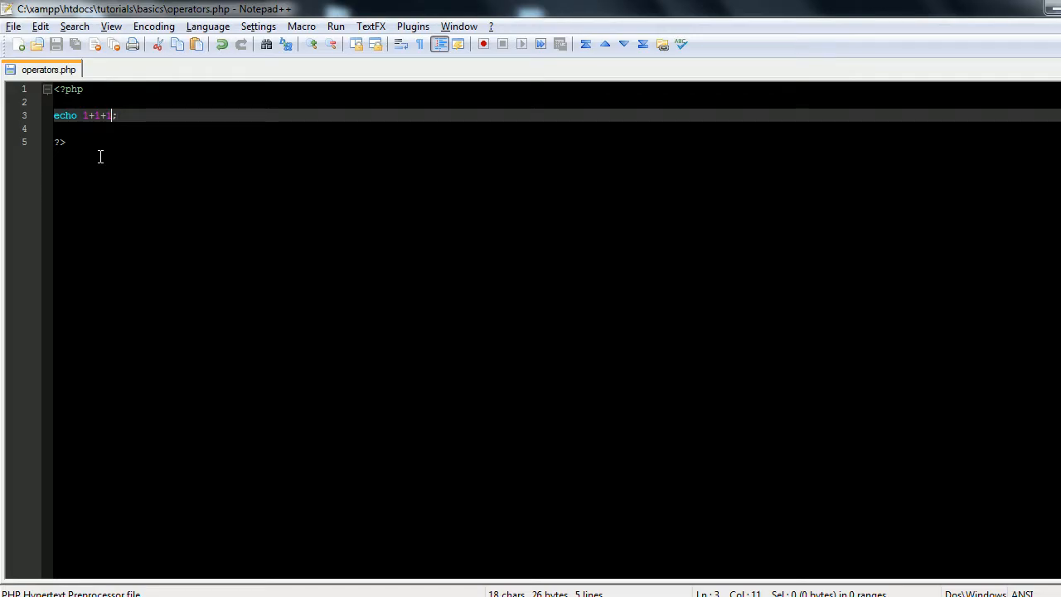
pyautogui.press('backspace')
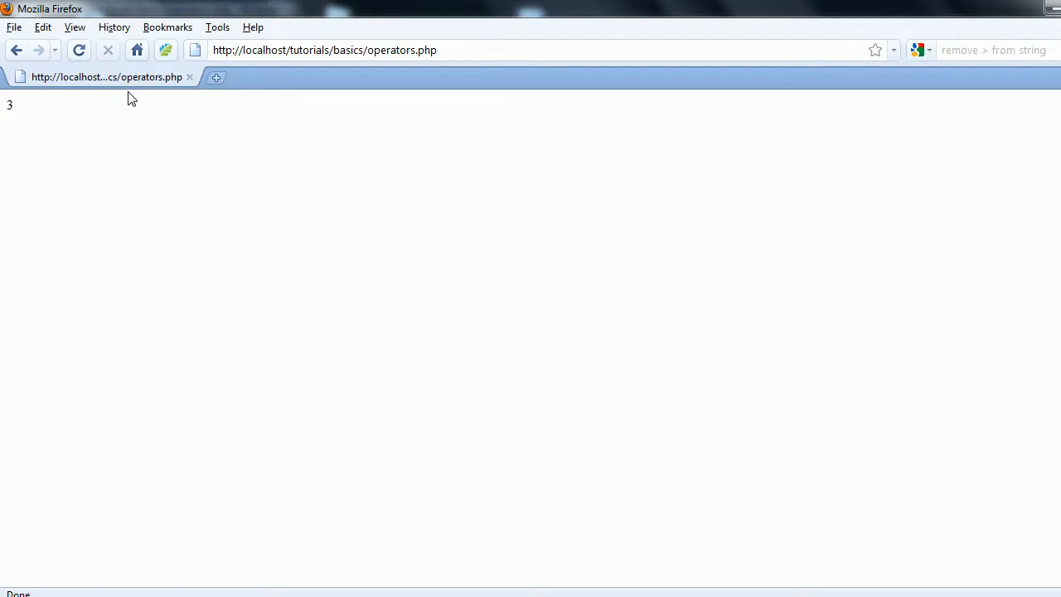
# Reload localhost/tutorials/basics/operators.php in Firefox to display 3.
pyautogui.click(78, 50)
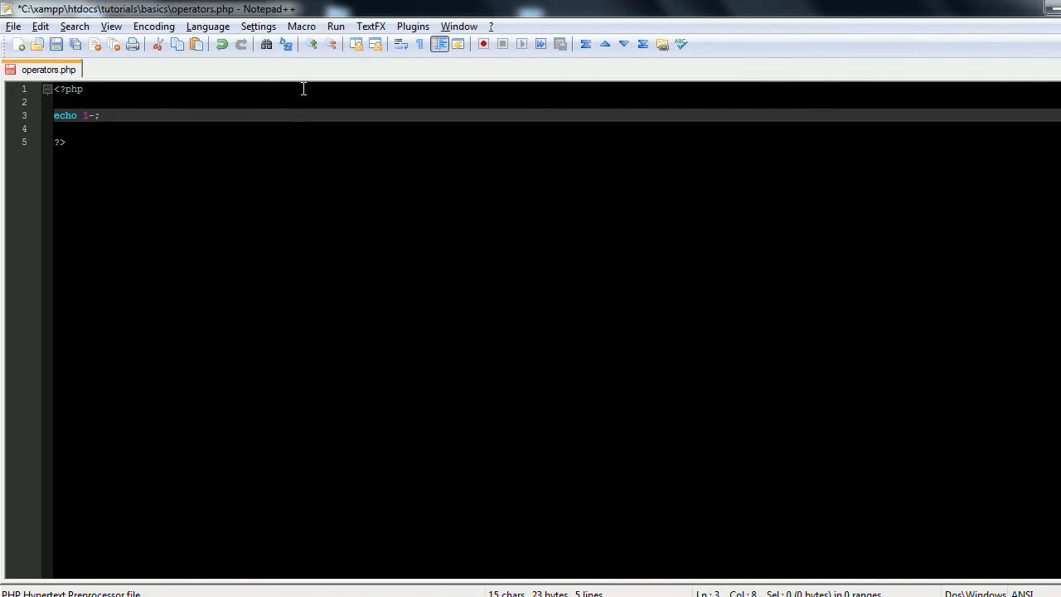
# Swap the subtraction expression for a multiplication one, then clear it.
pyautogui.press('BackSpace')
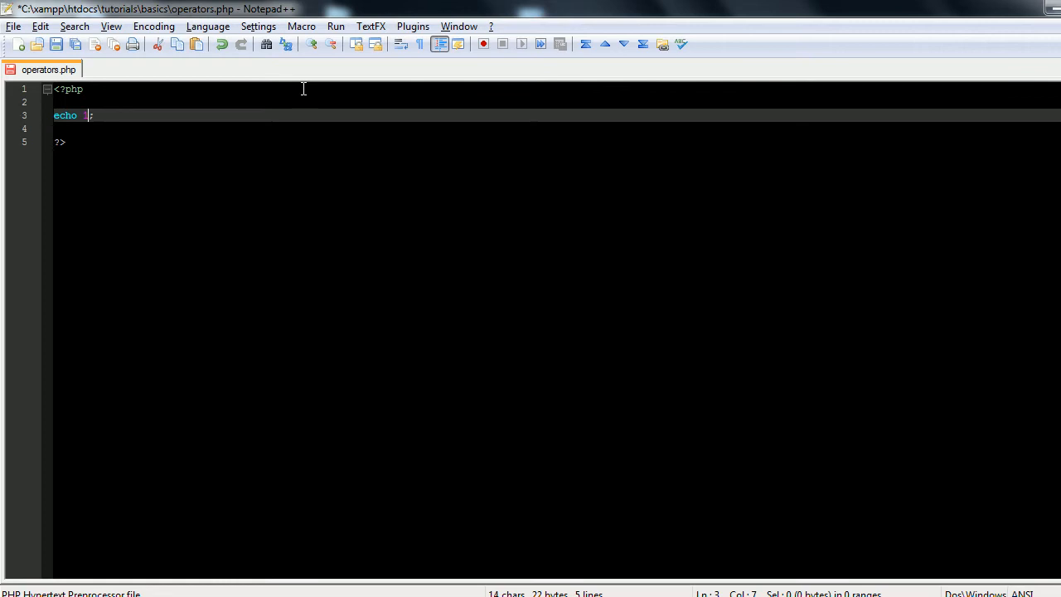
pyautogui.write('1*1')
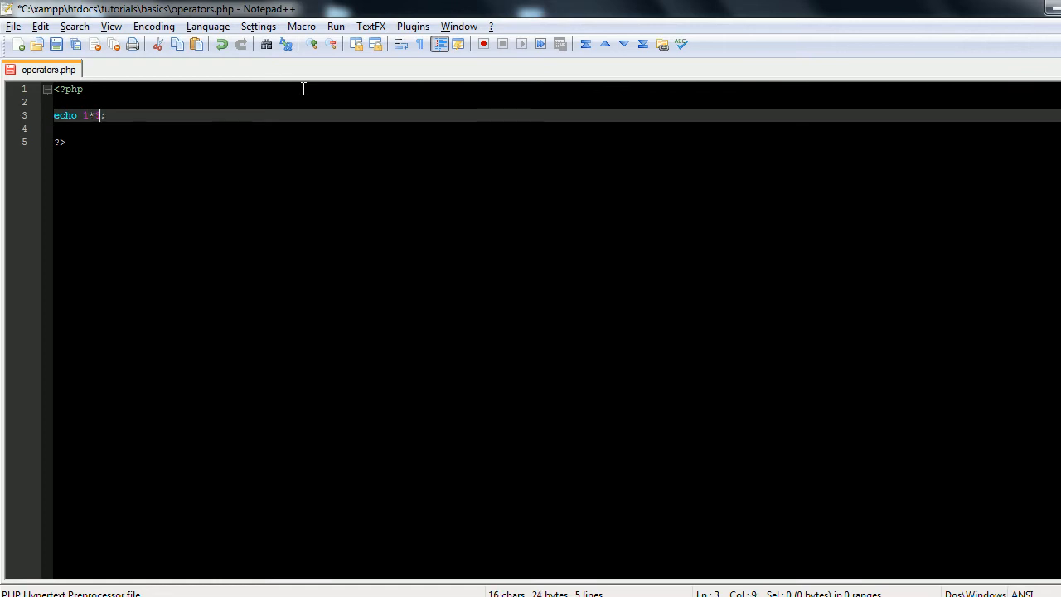
pyautogui.press('Backspace')
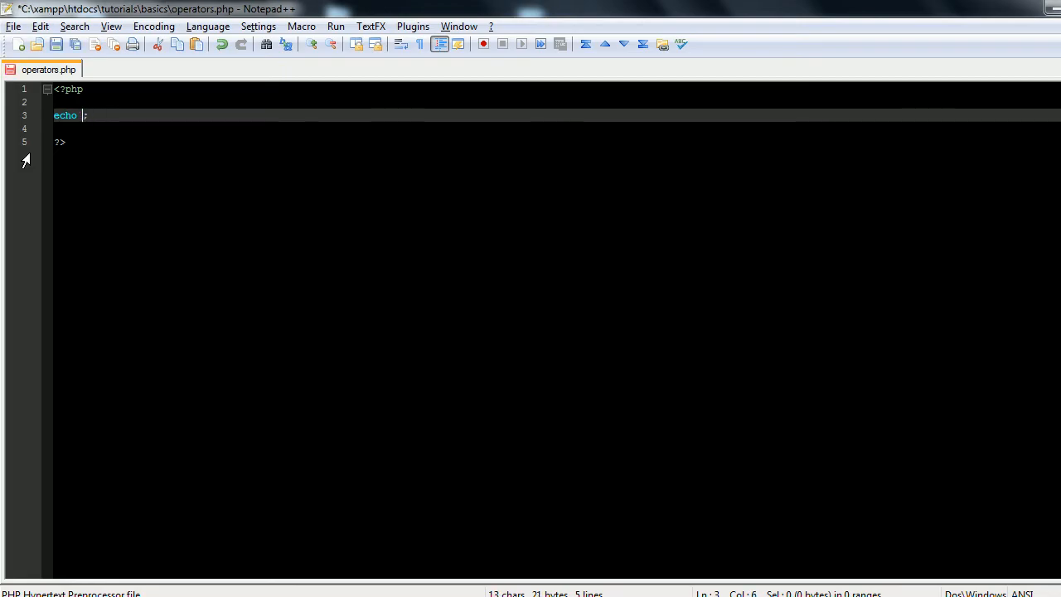
# Echo 1050.123456/0.1298 and reload Firefox to see 8090.3193836672.
pyautogui.write('10')
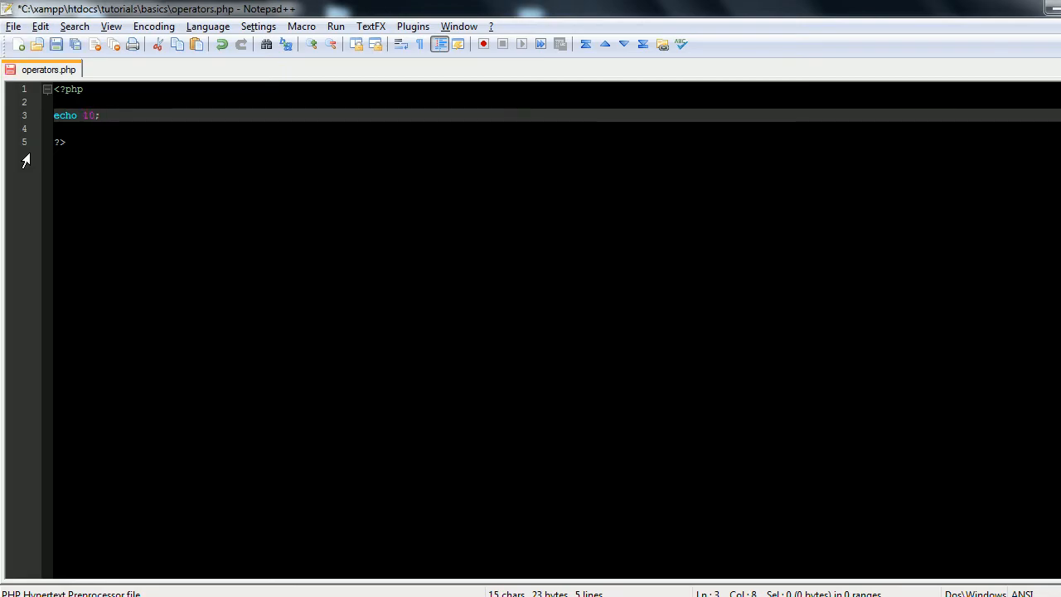
pyautogui.write('55')
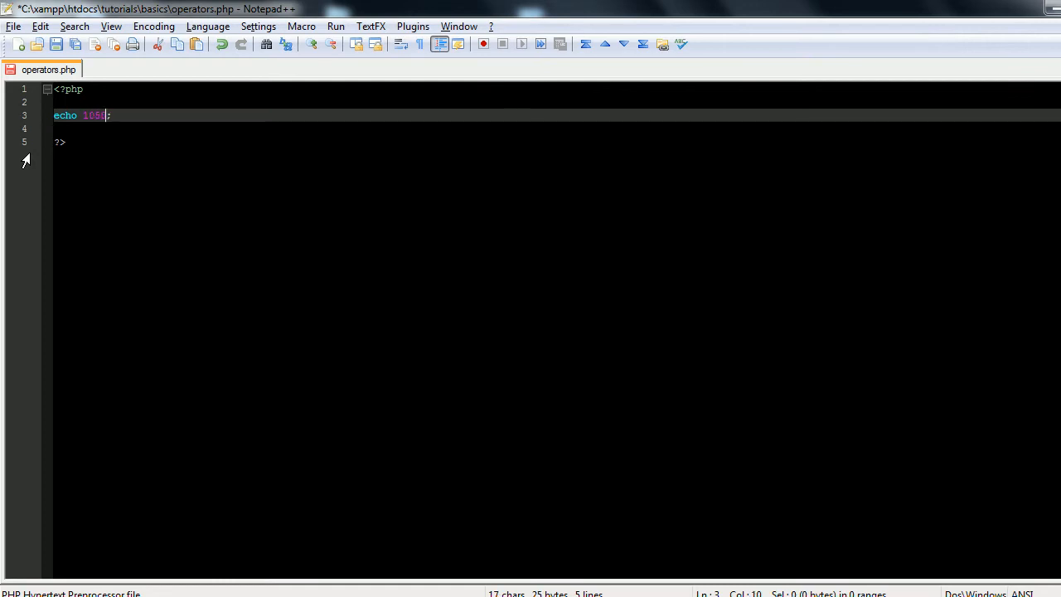
pyautogui.write('.123')
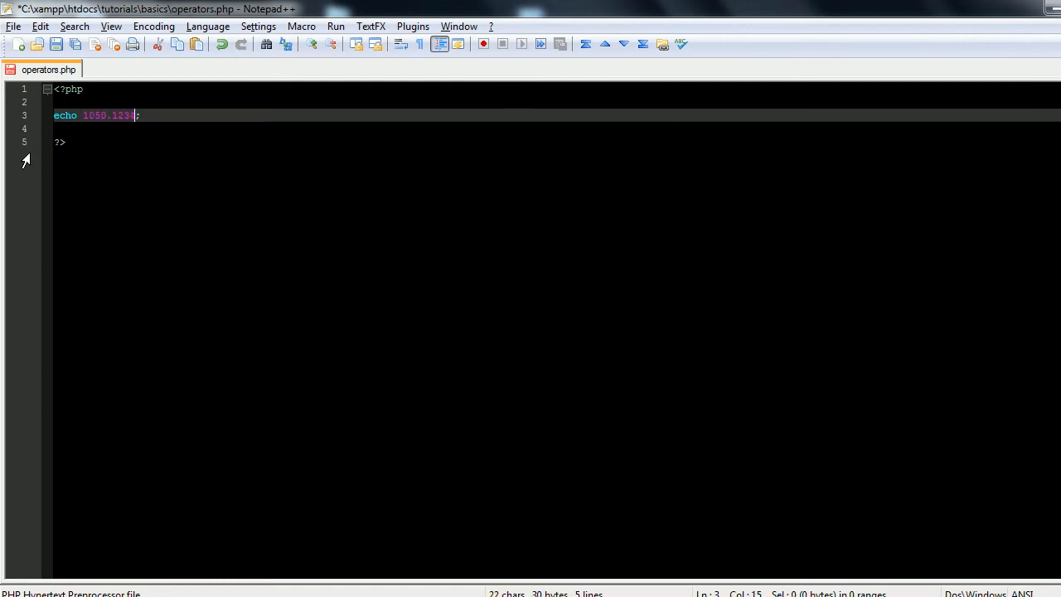
pyautogui.write('456/')
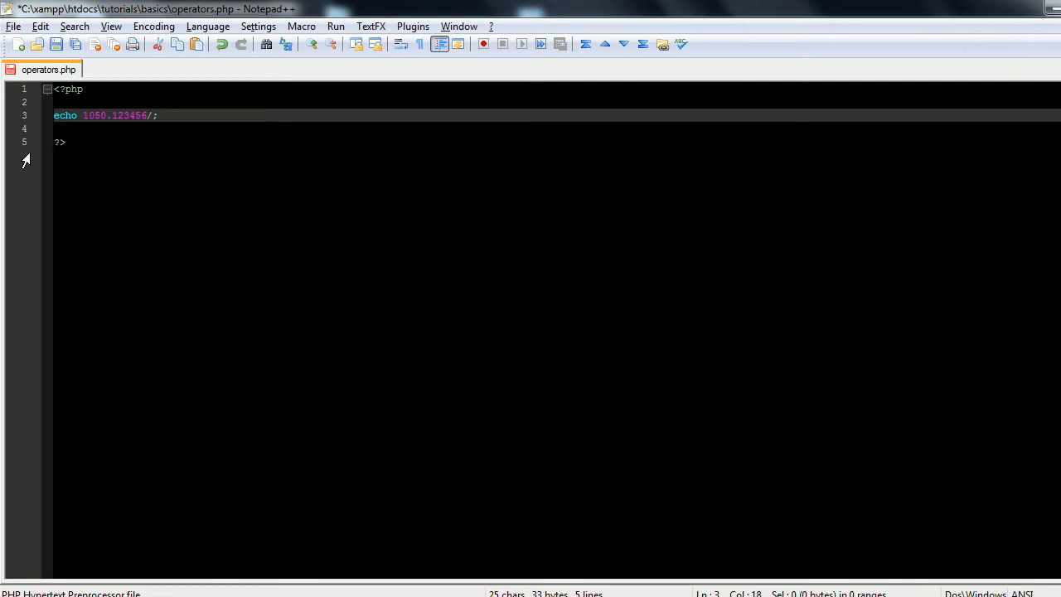
pyautogui.write('0')
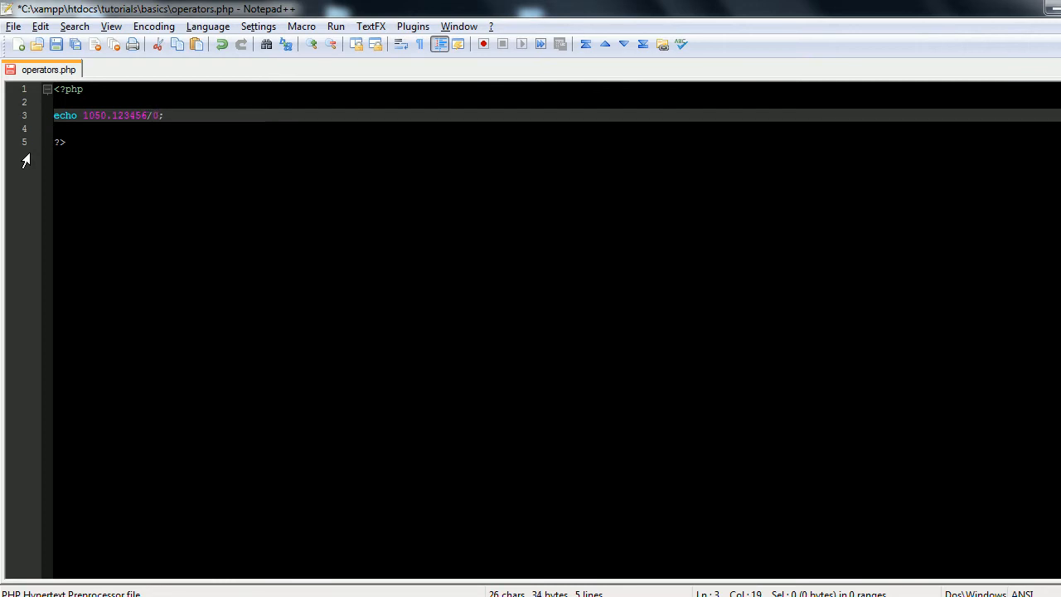
pyautogui.write('.12')
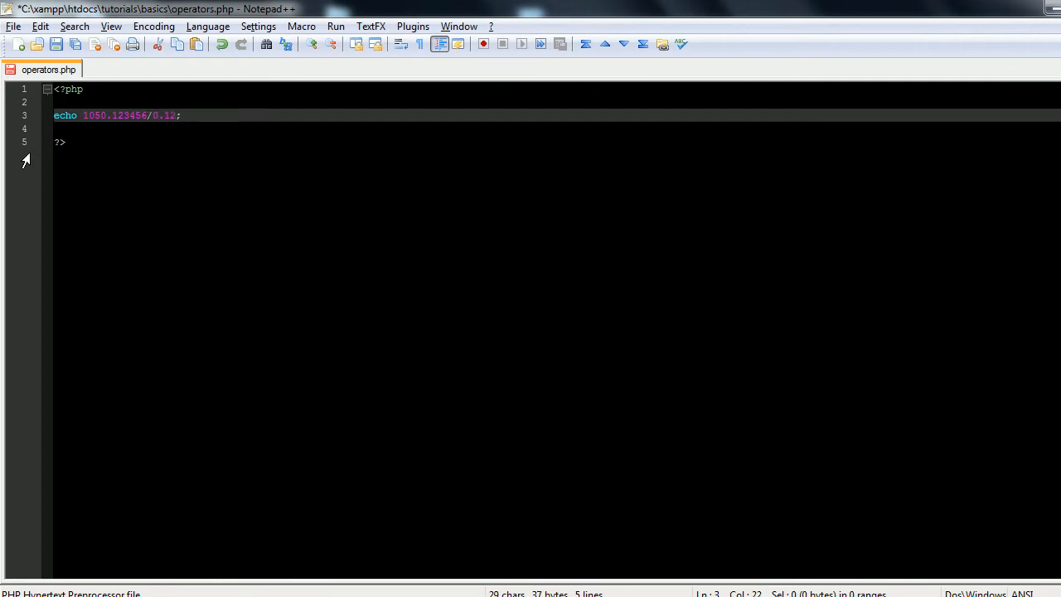
pyautogui.write('98')
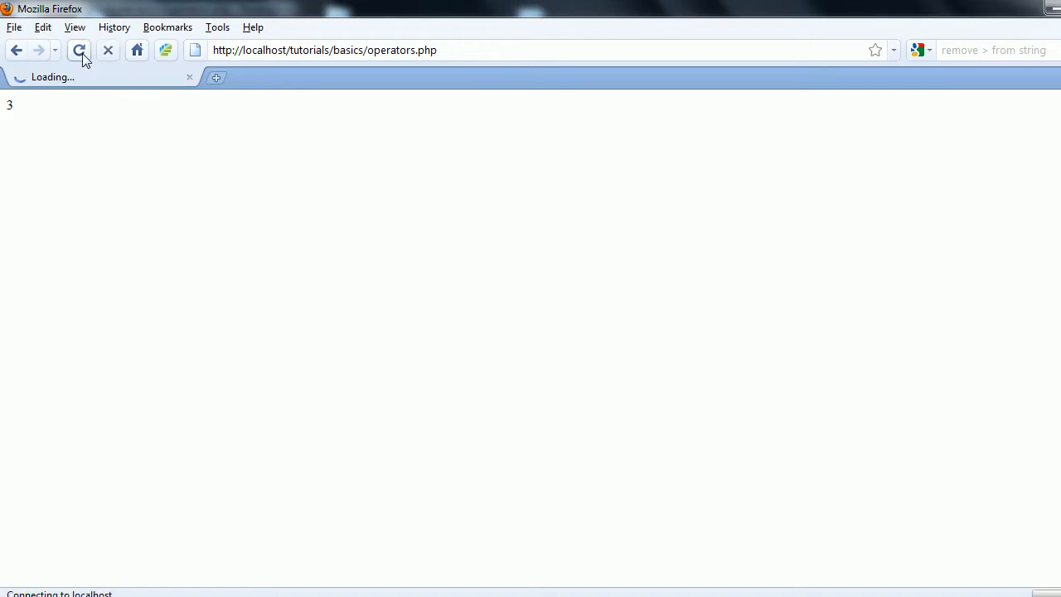
pyautogui.click(79, 49)
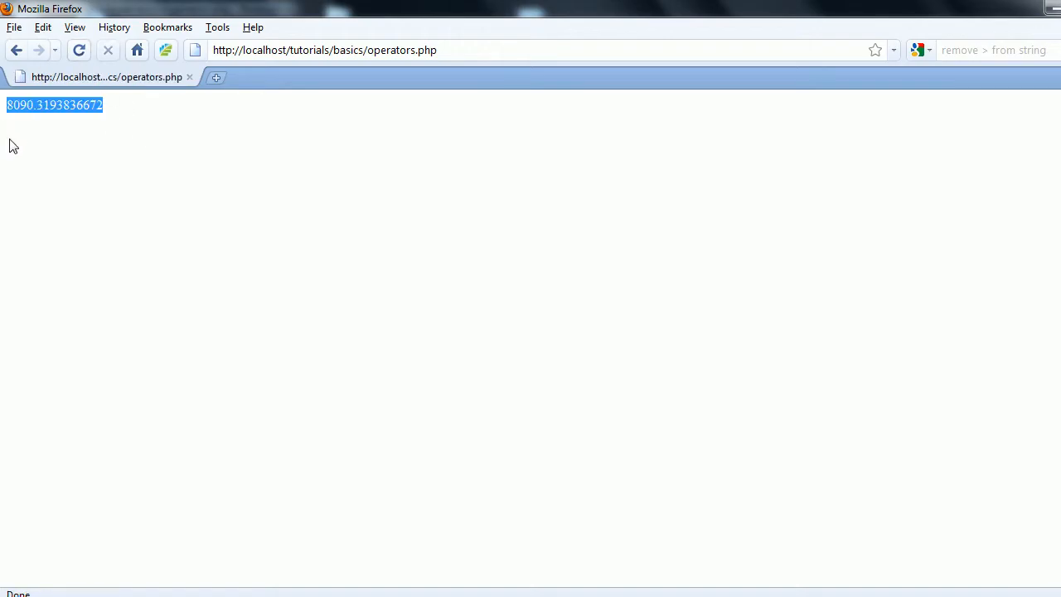
pyautogui.click(33, 160)
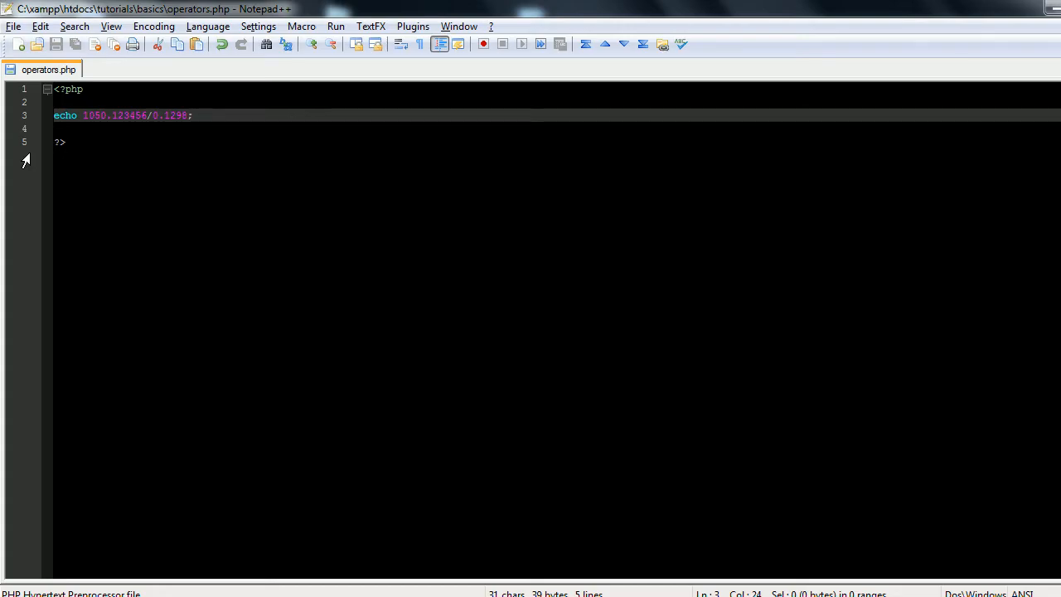
# Delete the division expression and type $a2 on the line.
pyautogui.press('Left')
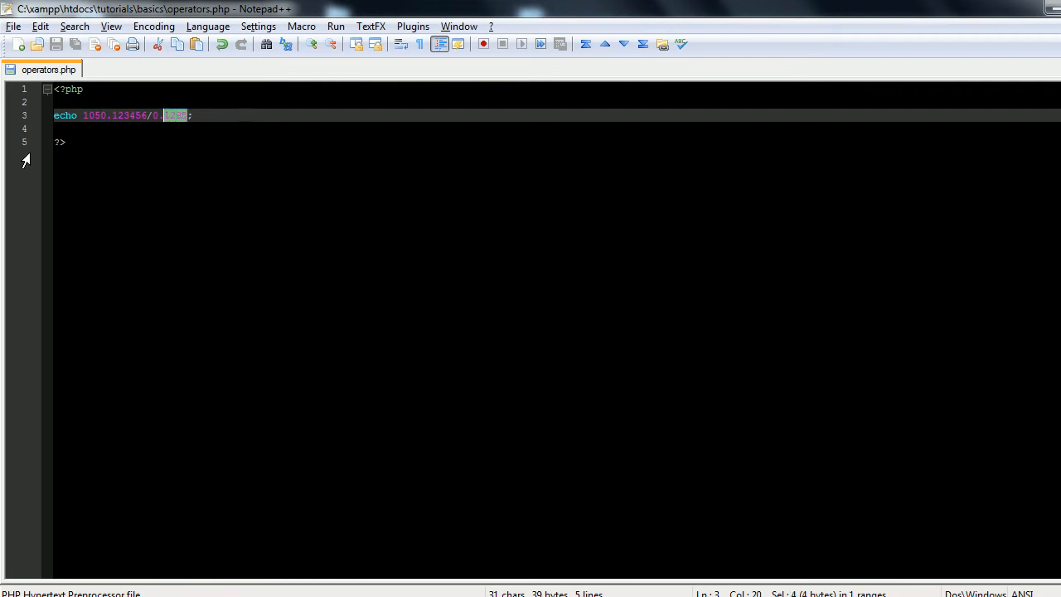
pyautogui.press('Delete')
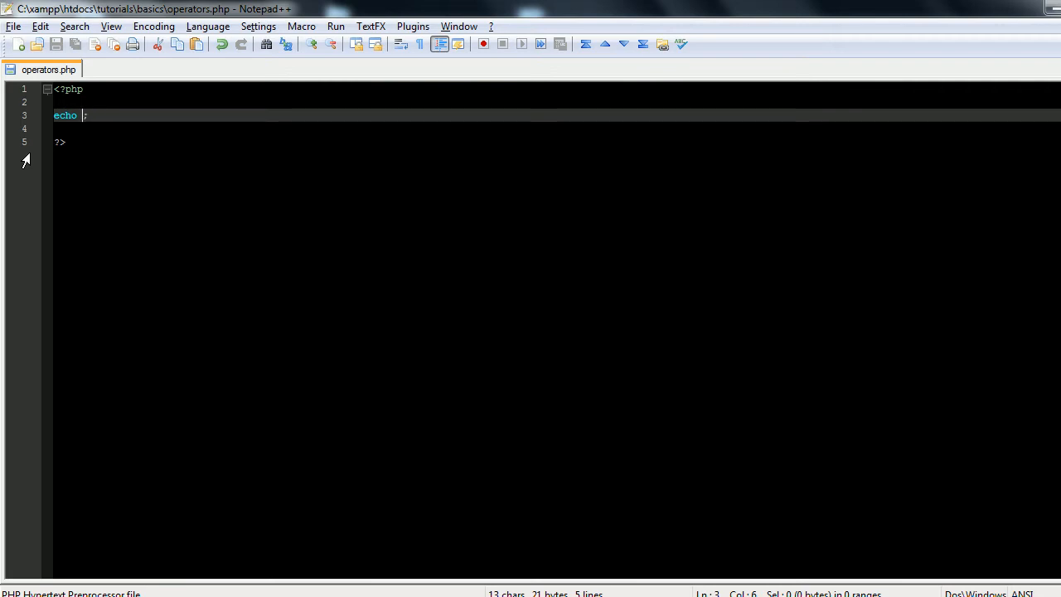
pyautogui.write('$')
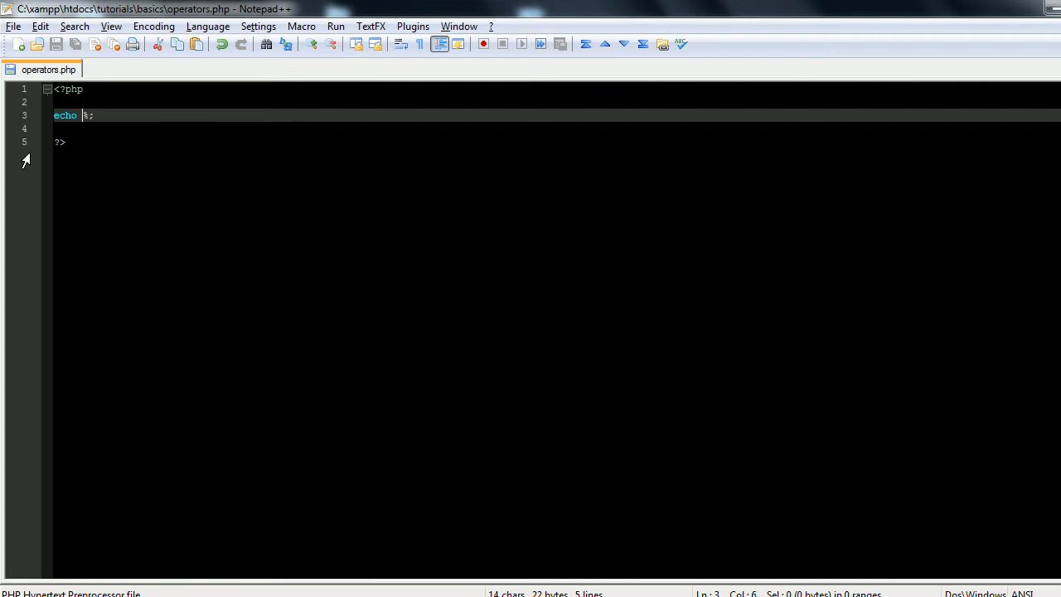
pyautogui.write('a')
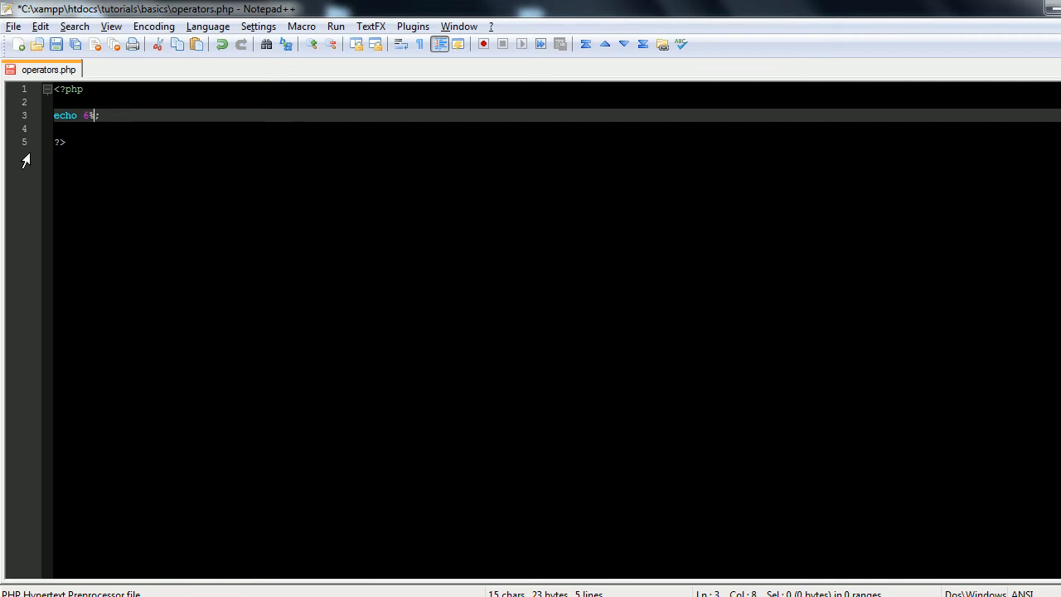
pyautogui.write('2')
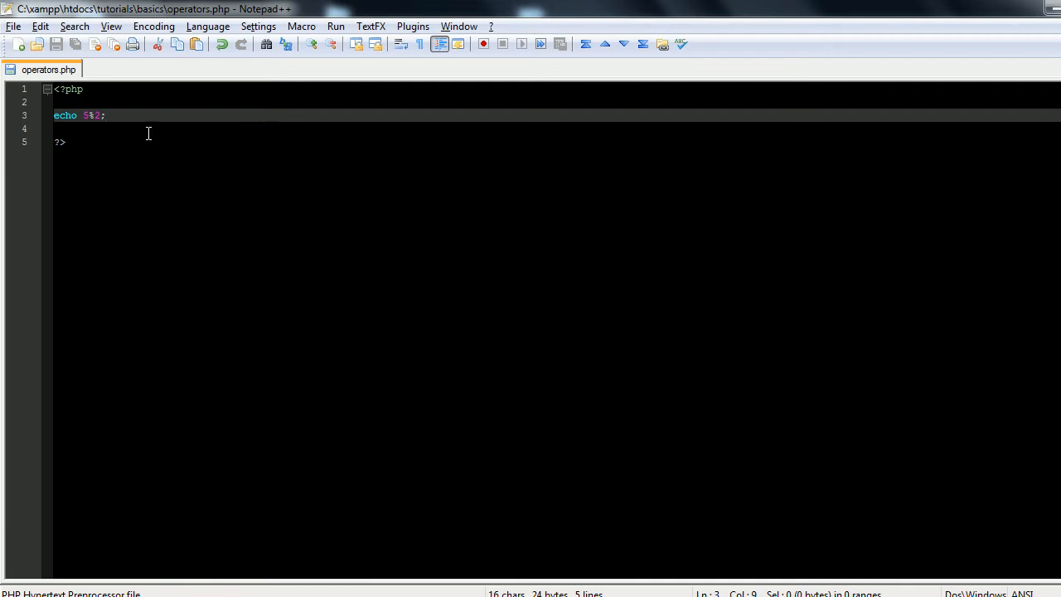
# Write echo 5/2."<br />" and echo 5%2, then save operators.php.
pyautogui.write('echo')
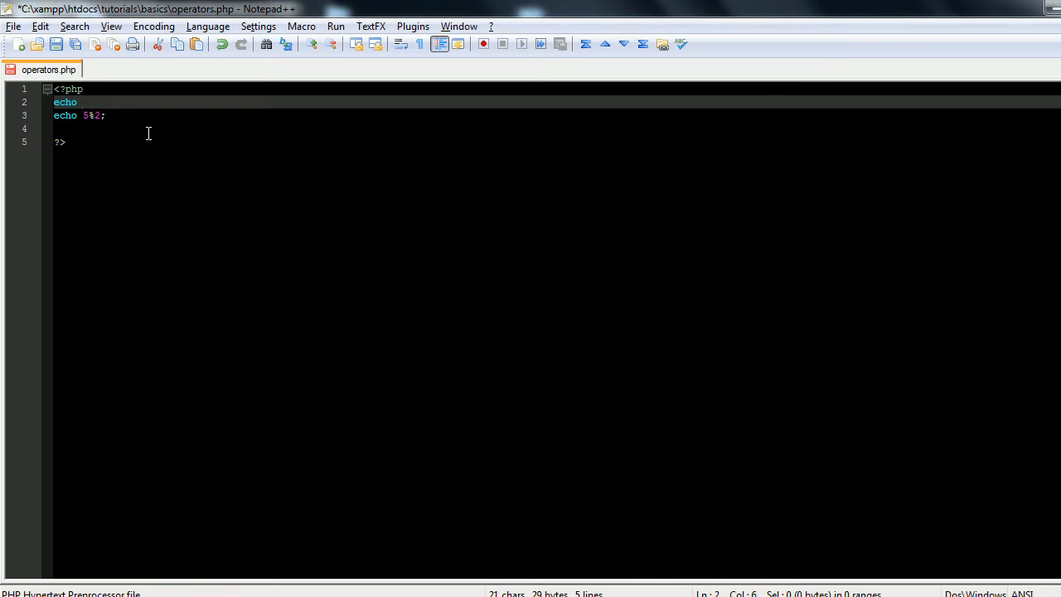
pyautogui.write('5/')
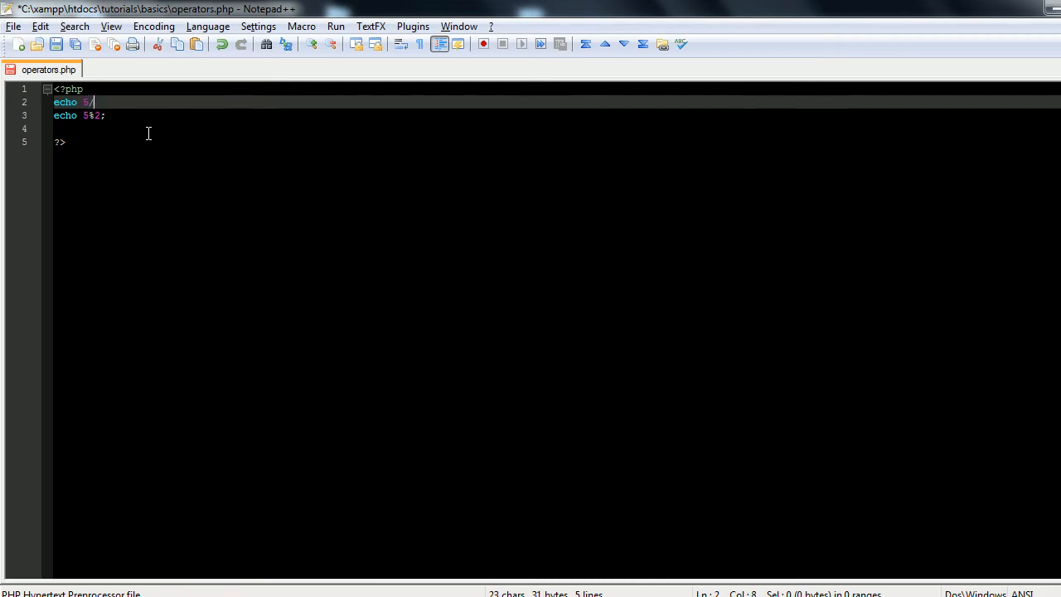
pyautogui.write('2.""')
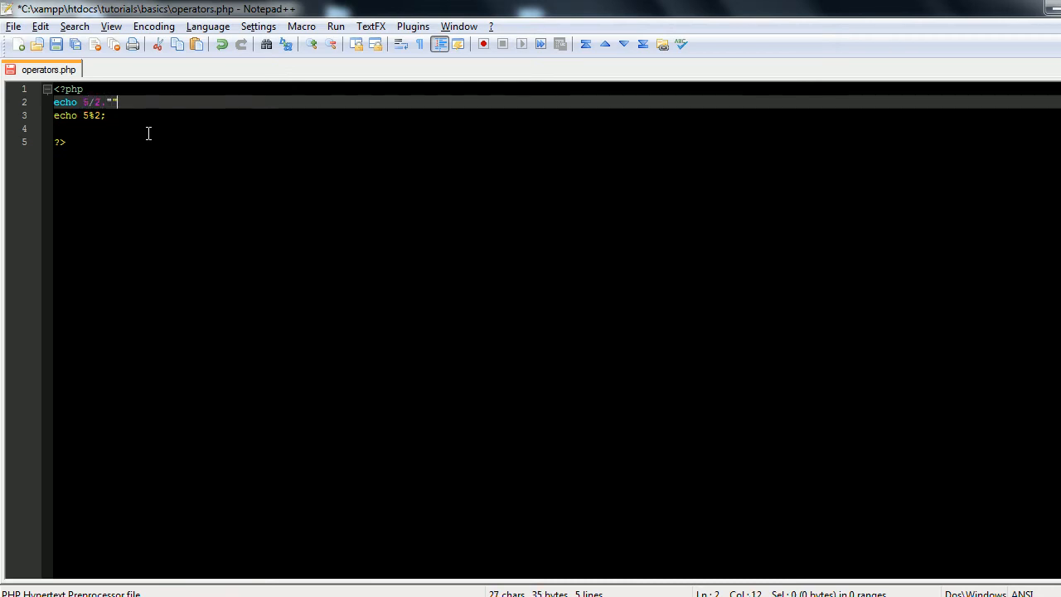
pyautogui.write('<br />')
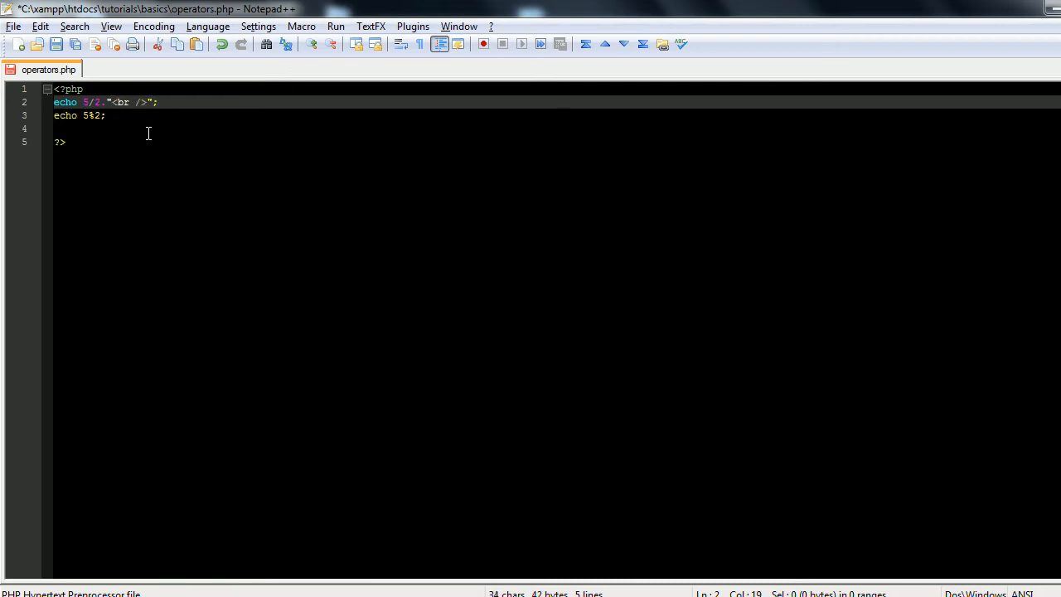
pyautogui.press('ctrl+s')
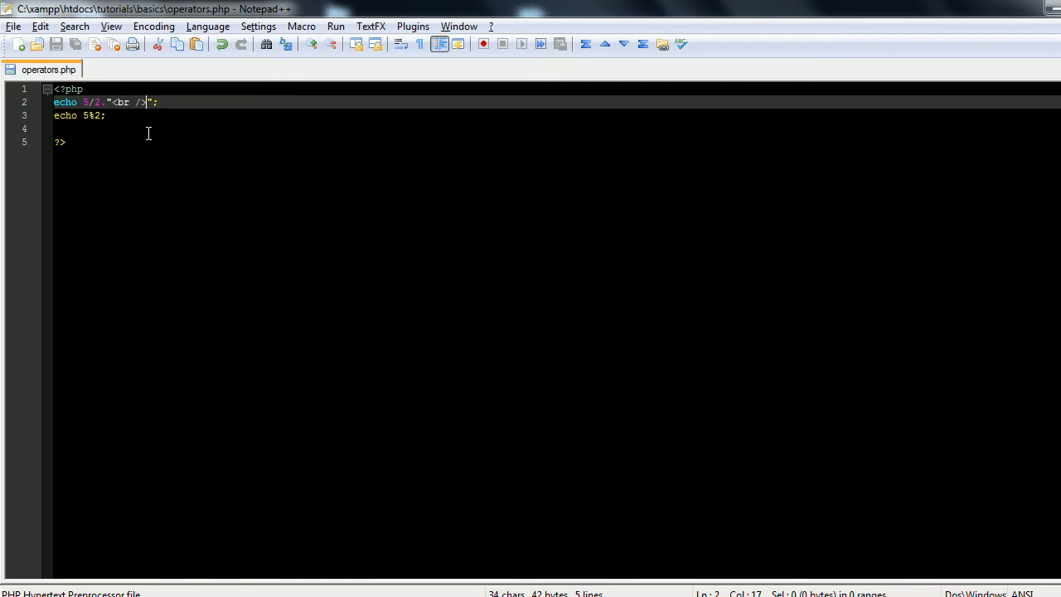
pyautogui.click(67, 142)
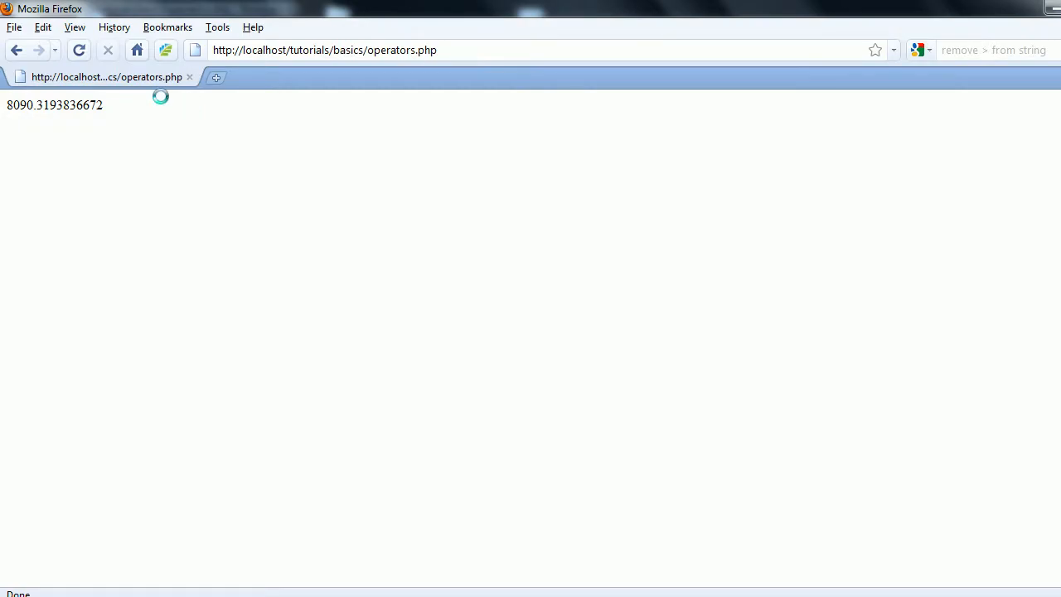
# Reload Firefox to see 2.5 and 1, highlight the remainder, and change the operands to 11.
pyautogui.click(79, 50)
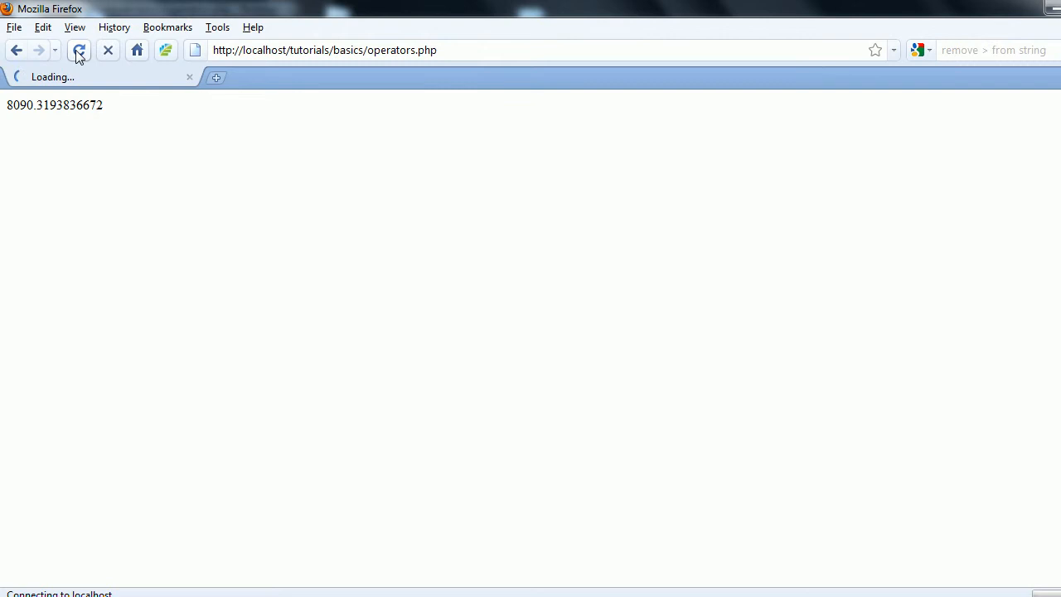
pyautogui.click(78, 50)
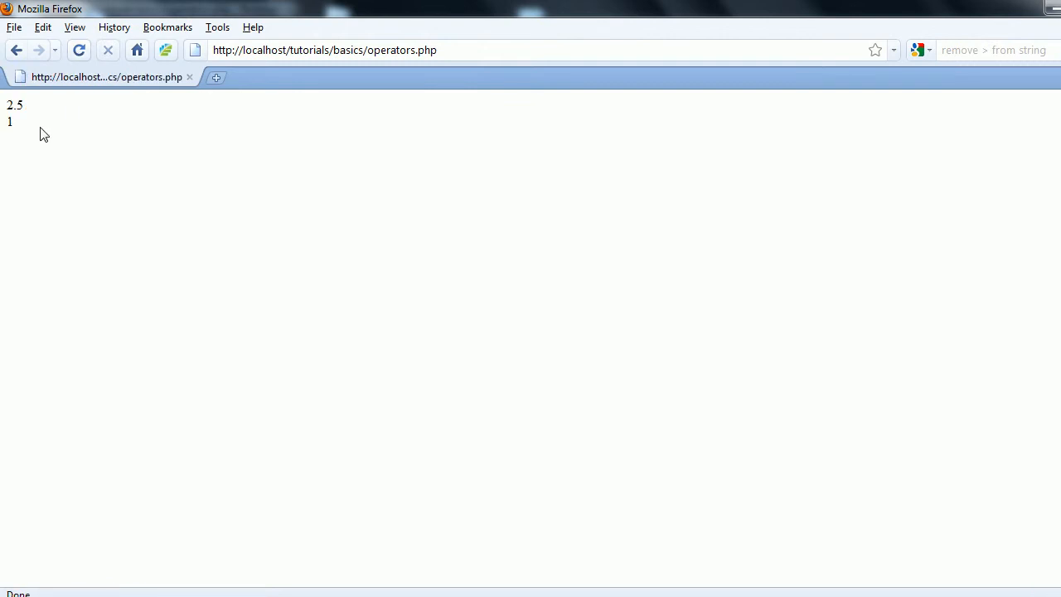
pyautogui.doubleClick(14, 104)
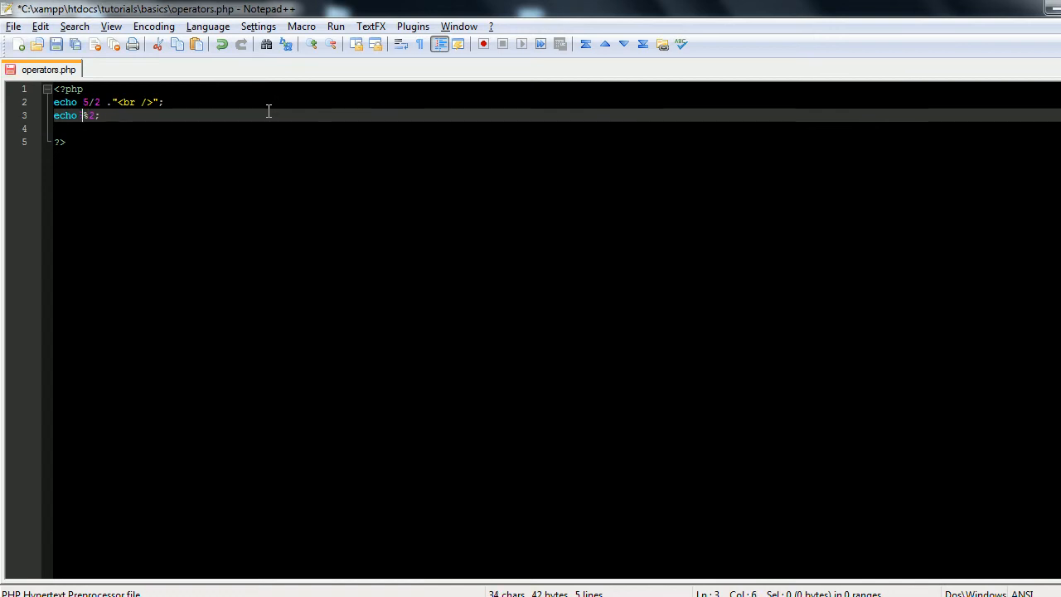
pyautogui.write('11')
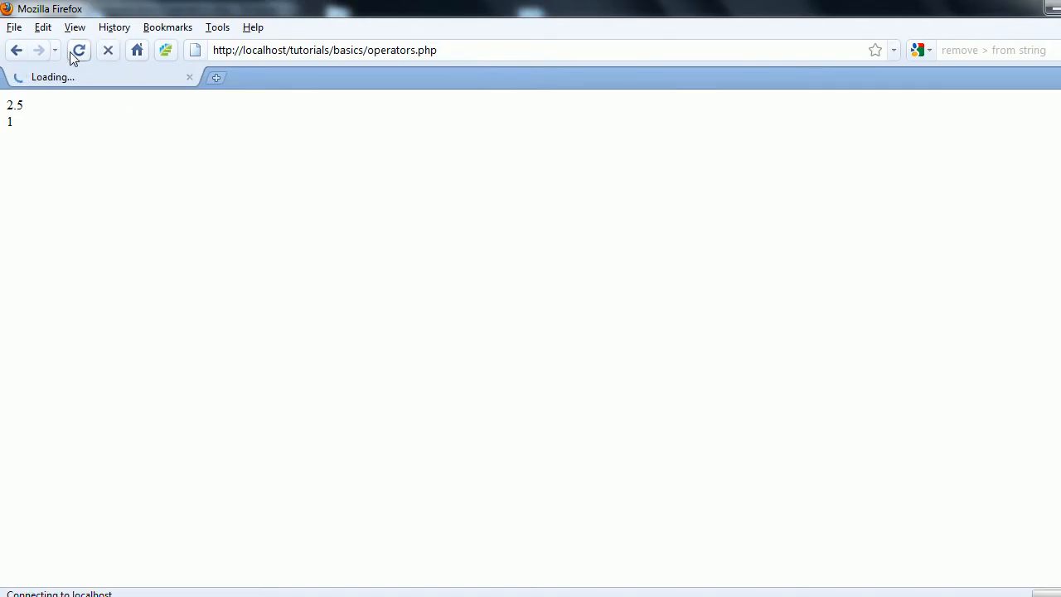
# Reload Firefox and highlight the new remainder 0 beneath 5.
pyautogui.click(78, 50)
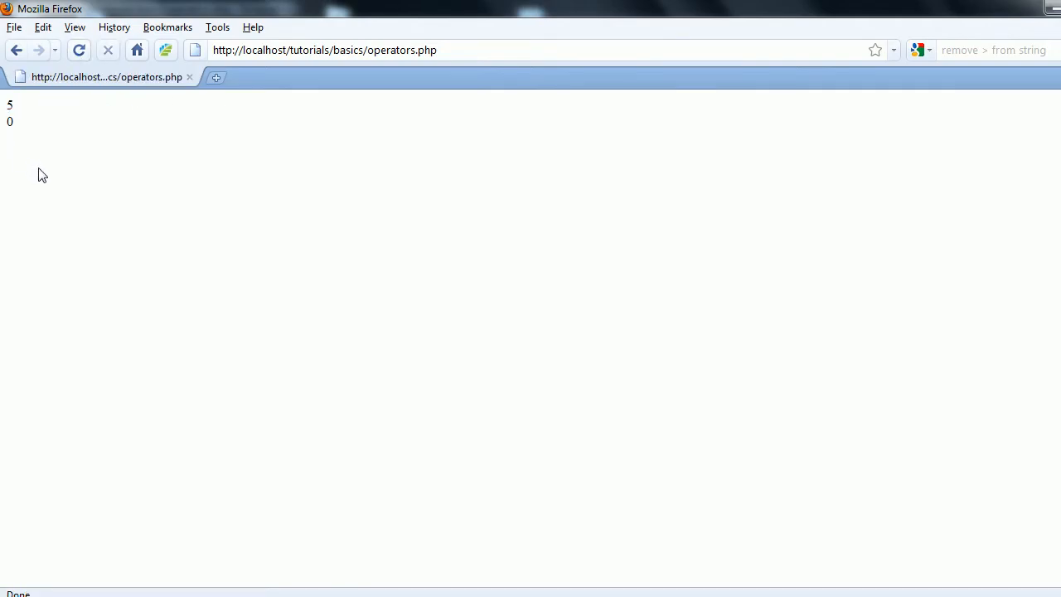
pyautogui.doubleClick(9, 122)
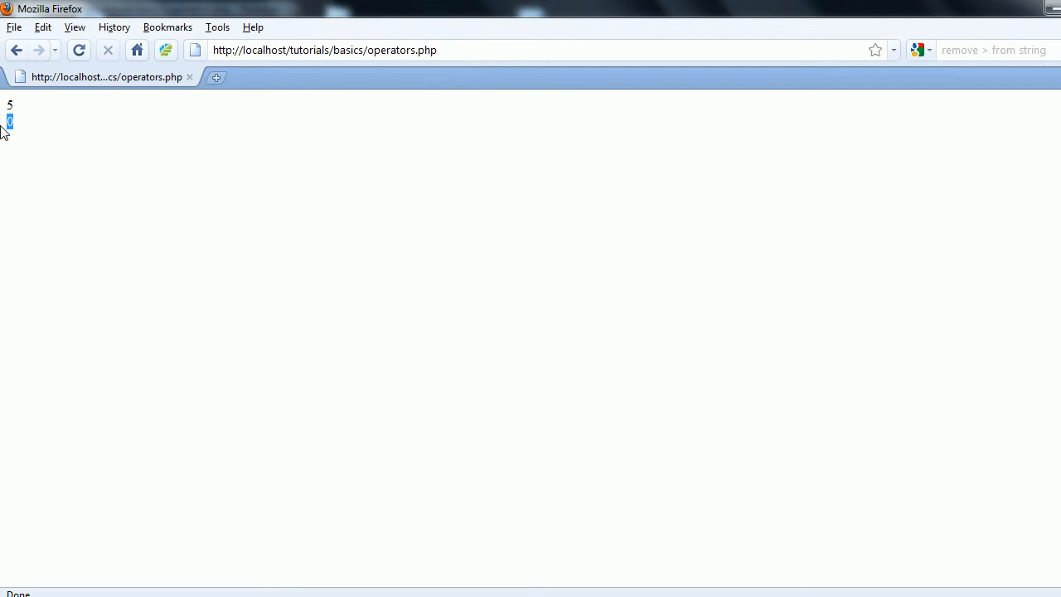
pyautogui.moveTo(130, 195)
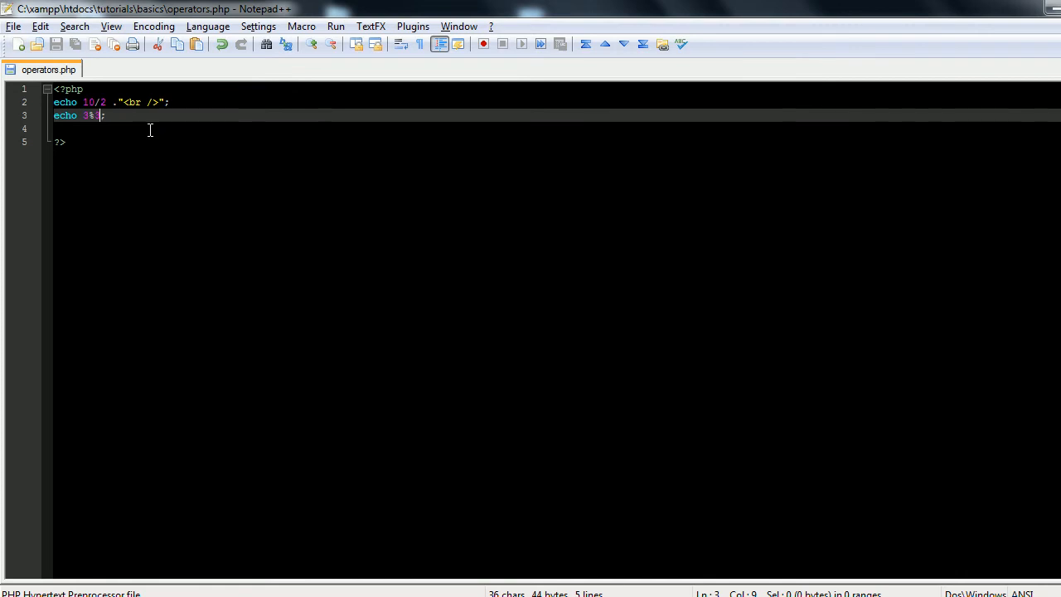
# Replace the old echo lines with $x = 1; and echo $x = $x + 2;.
pyautogui.moveTo(53, 102); pyautogui.dragTo(106, 115)
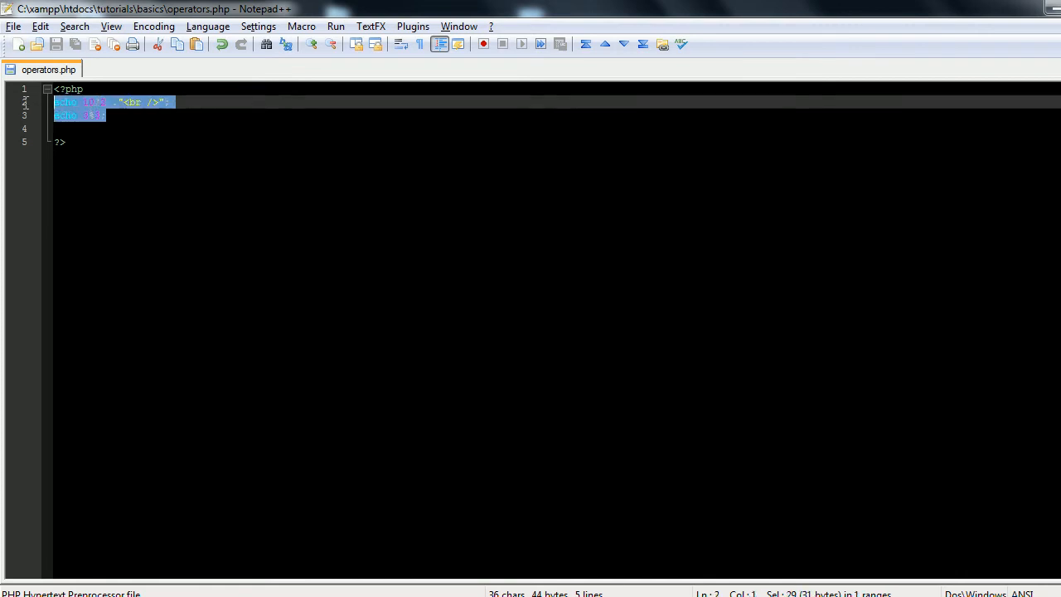
pyautogui.press('Delete')
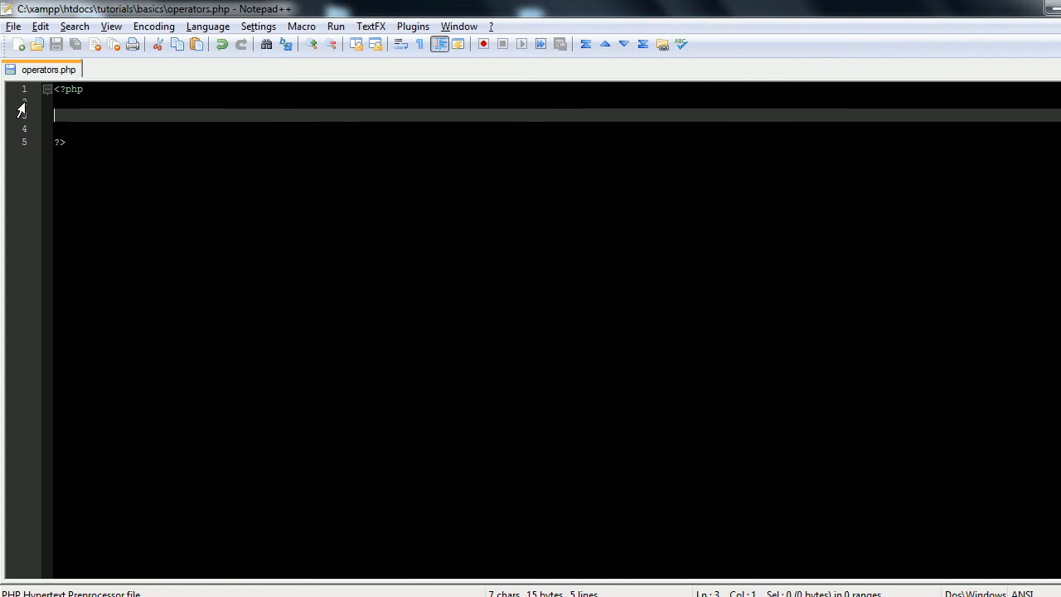
pyautogui.write('$x = 1;')
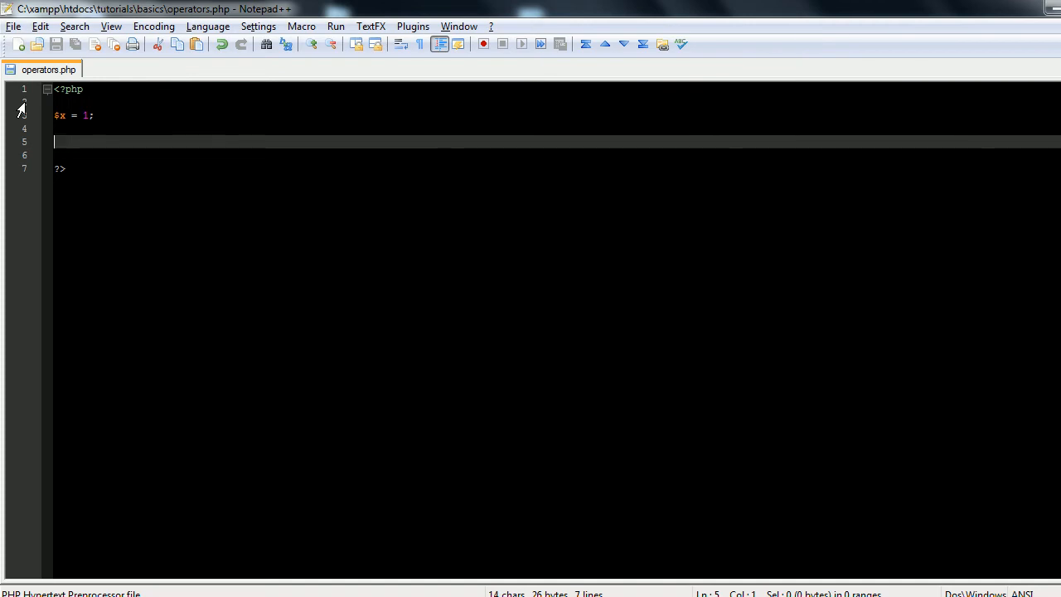
pyautogui.write('$x =')
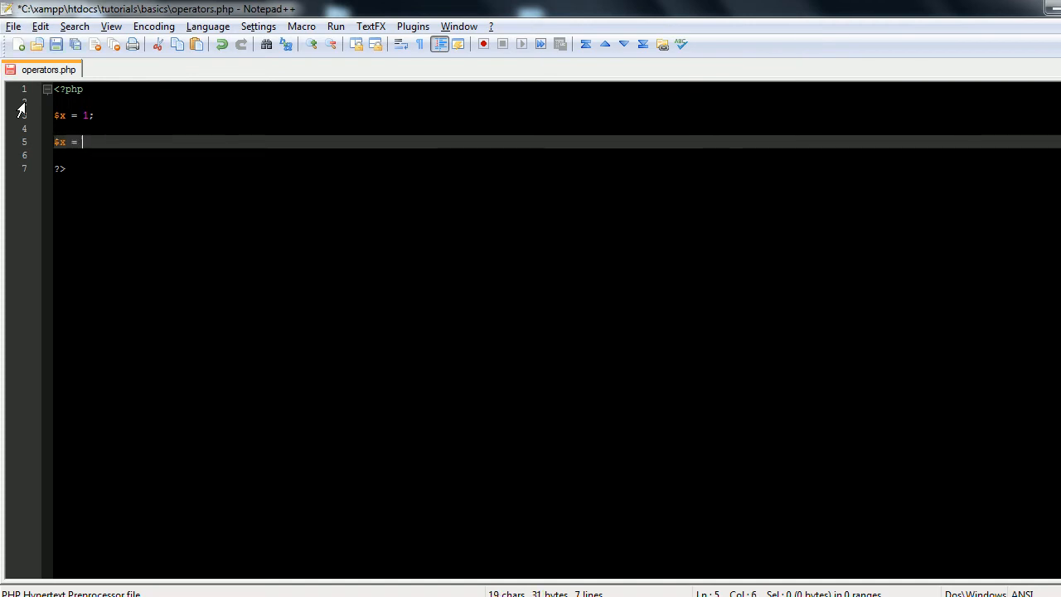
pyautogui.write('$x +')
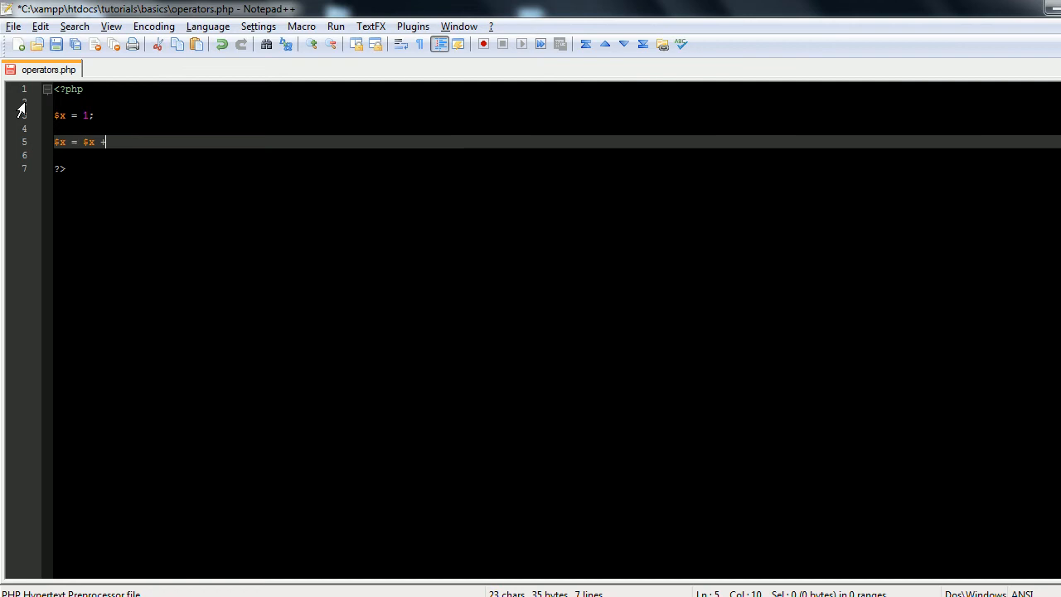
pyautogui.write('2;')
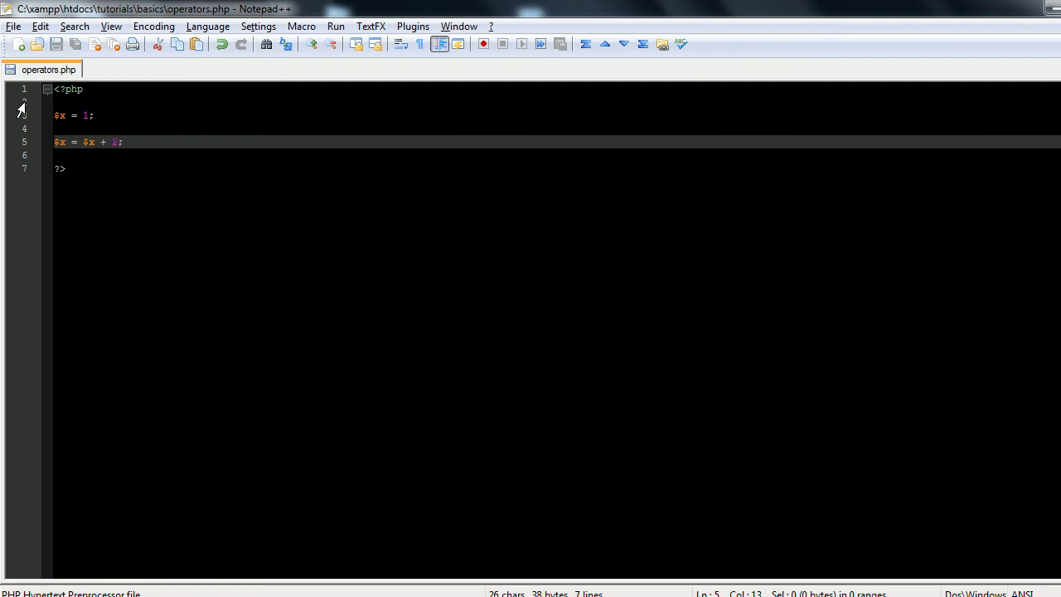
pyautogui.write('echo')
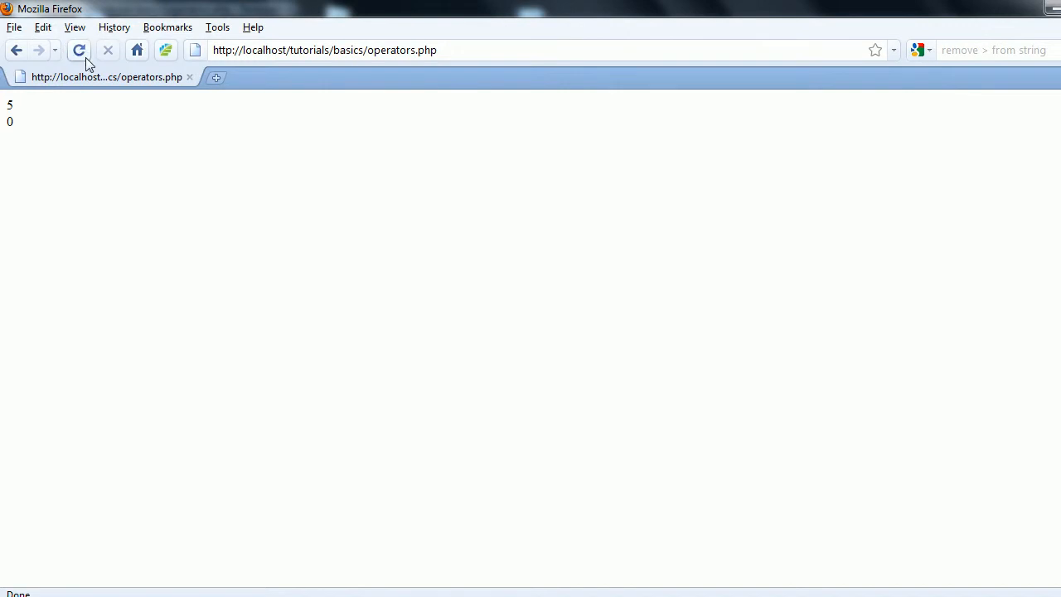
# Reload operators.php in Firefox to run the $x assignment code.
pyautogui.click(80, 50)
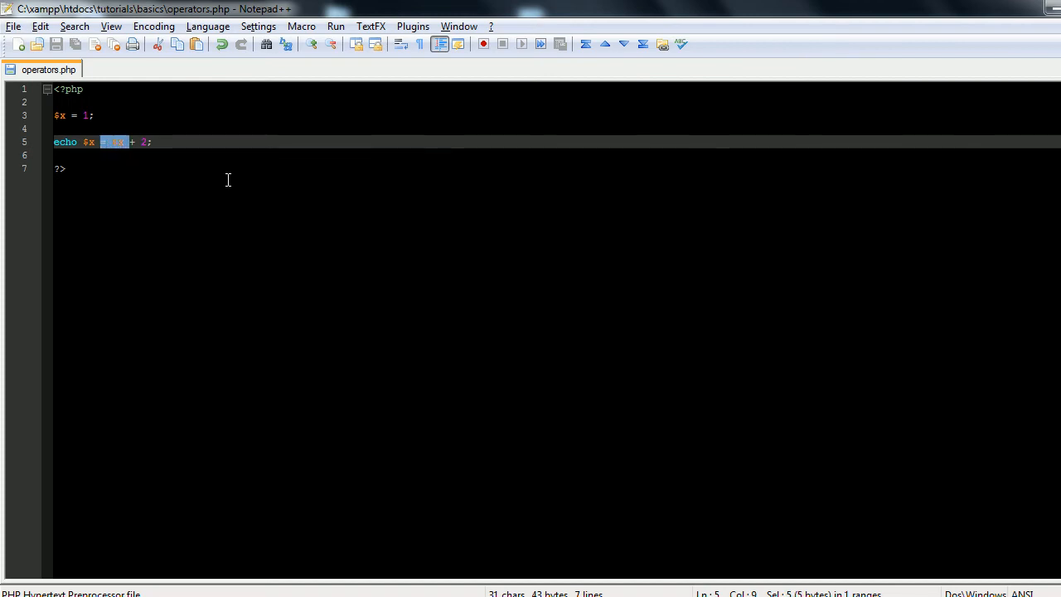
# Rewrite line 5 with += and highlight $x, the amount and the += operator.
pyautogui.write('+=')
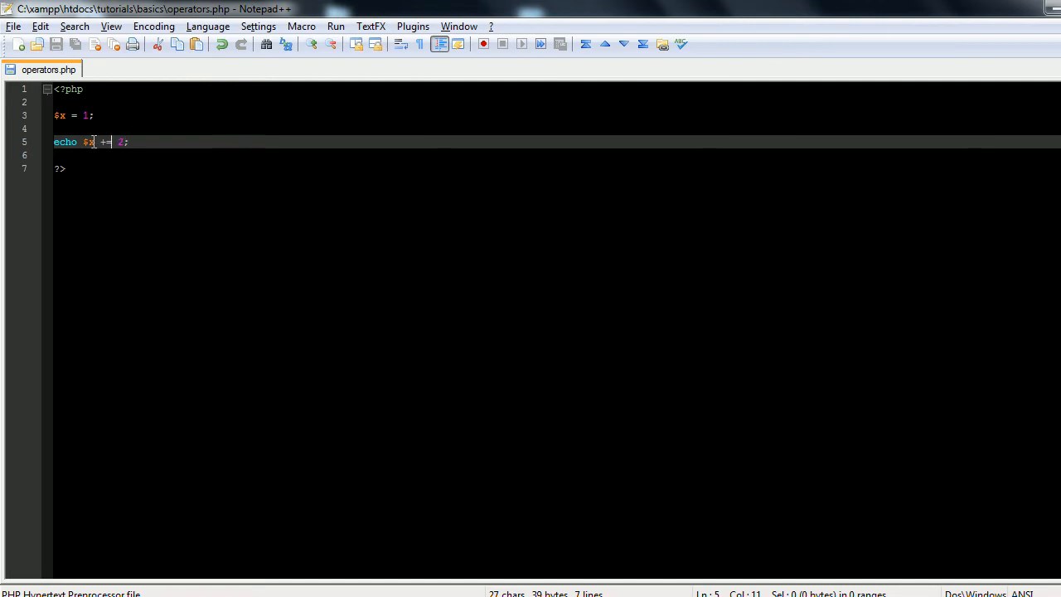
pyautogui.doubleClick(87, 142)
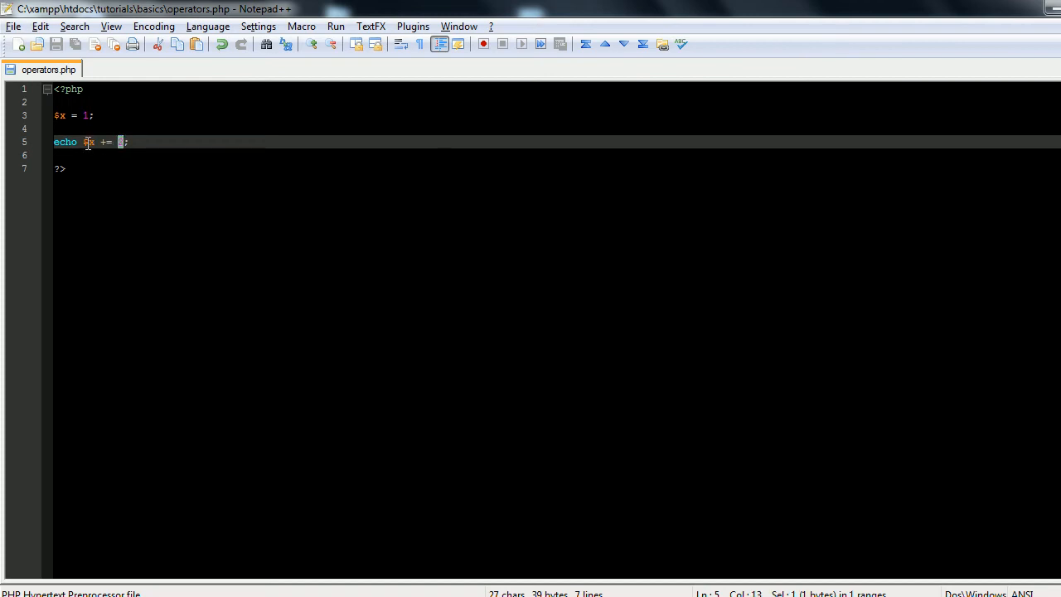
pyautogui.doubleClick(88, 141)
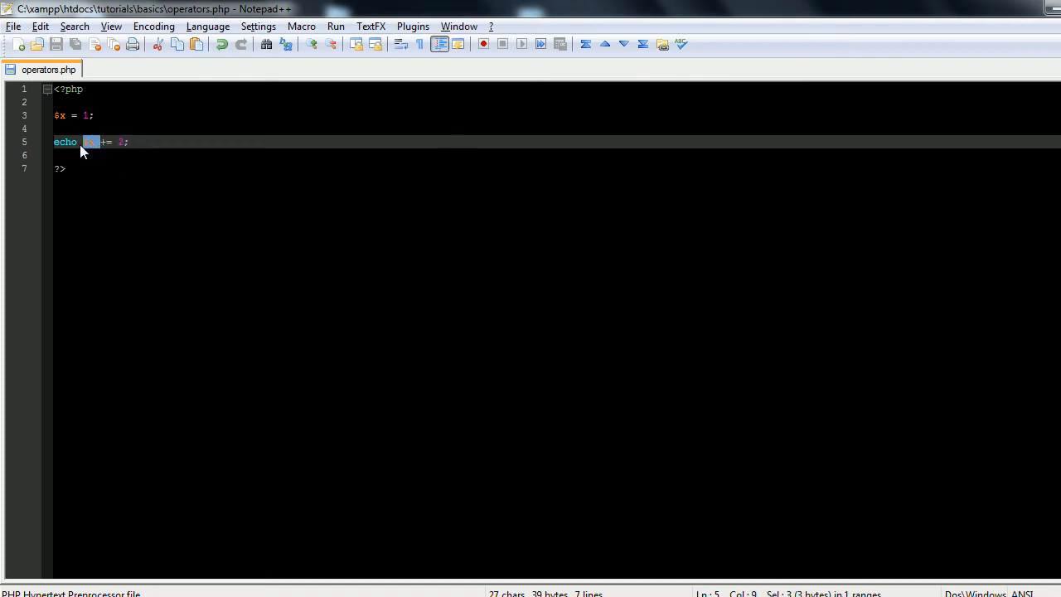
pyautogui.click(87, 142)
pyautogui.write('5')
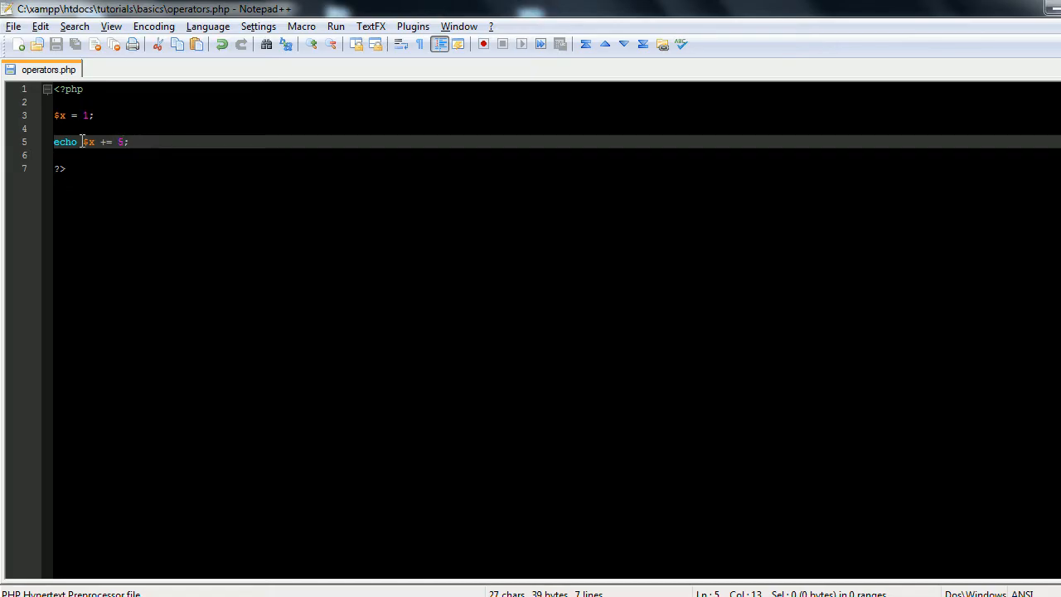
pyautogui.doubleClick(106, 141)
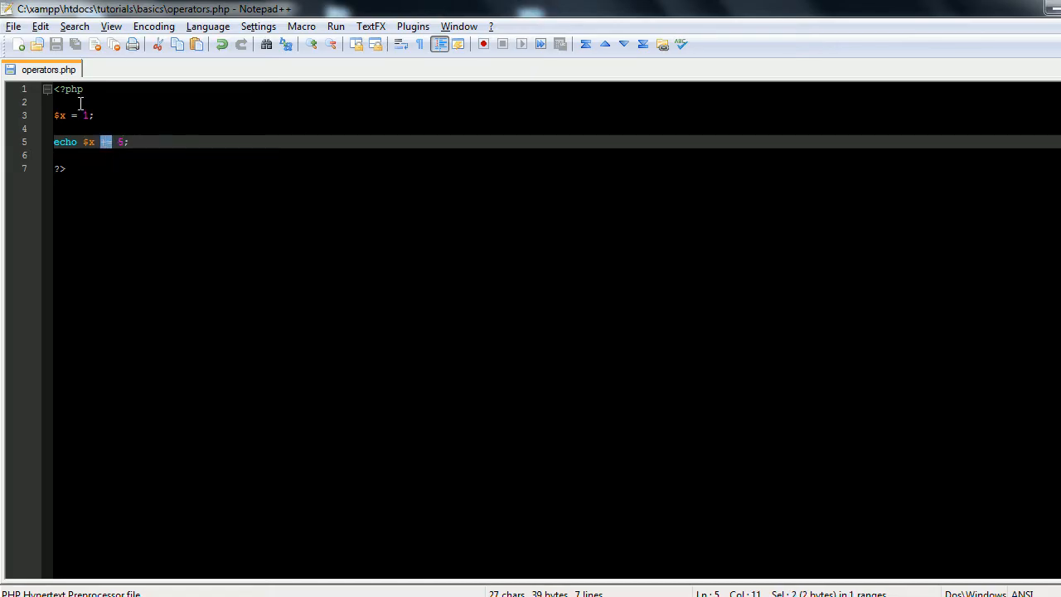
# Explain the longhand $x = $x - 5 and change line 5 to echo $x -= 5;.
pyautogui.write('+=')
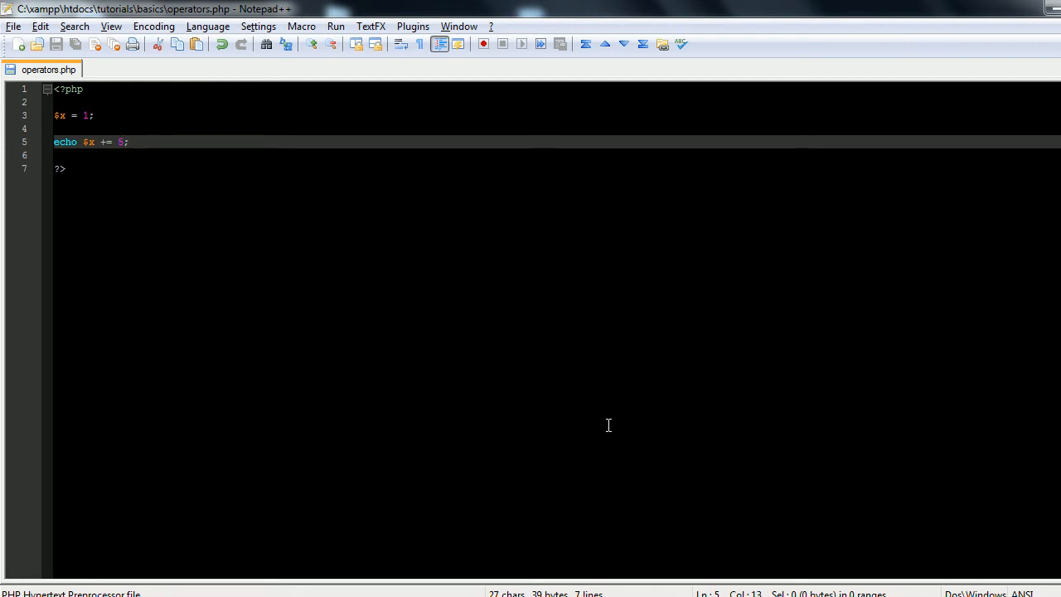
pyautogui.press('Backspace')
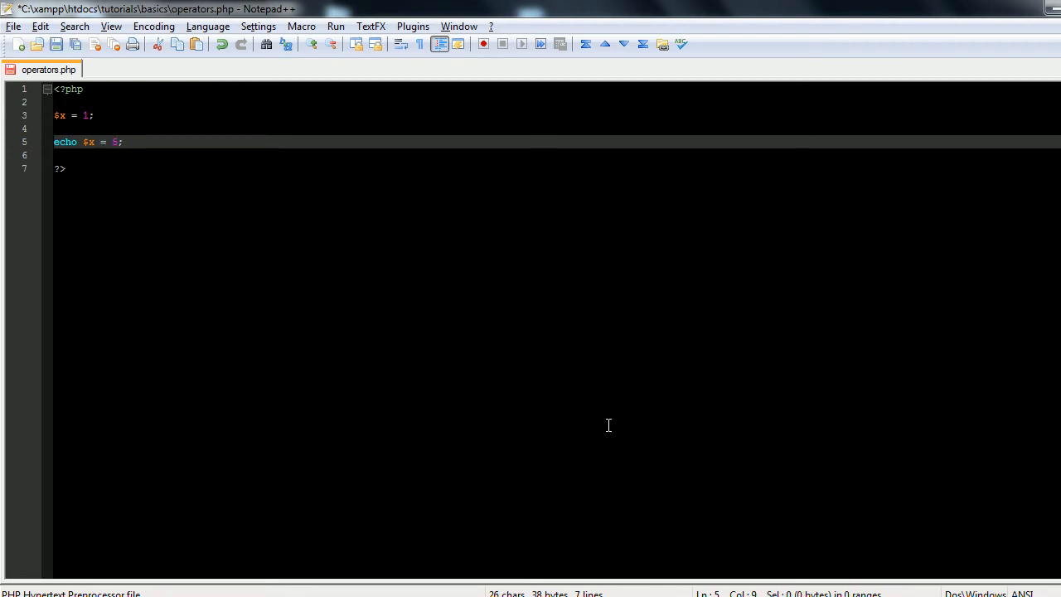
pyautogui.write('$x =')
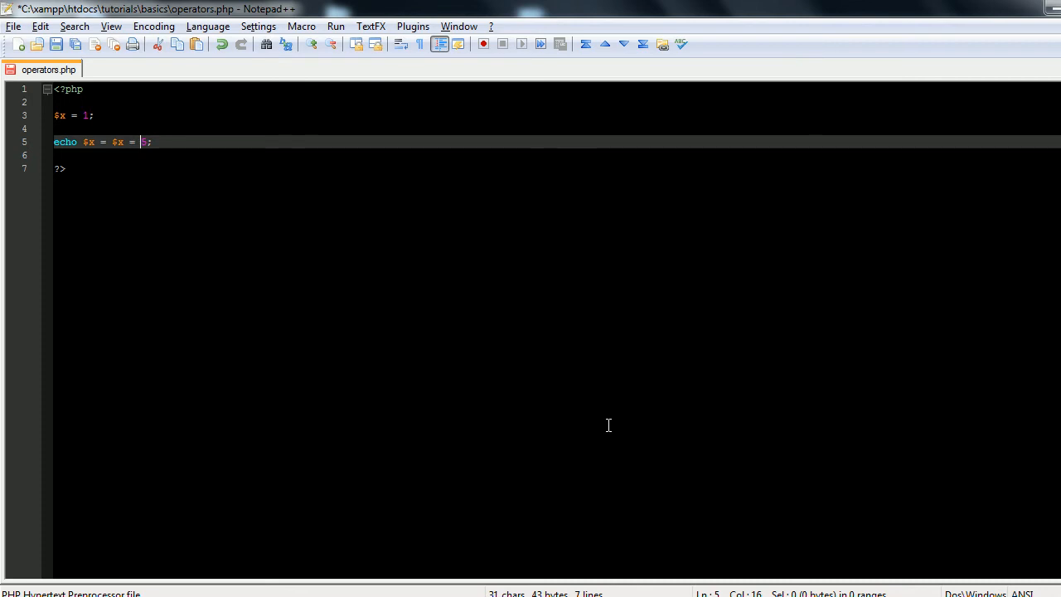
pyautogui.write('-')
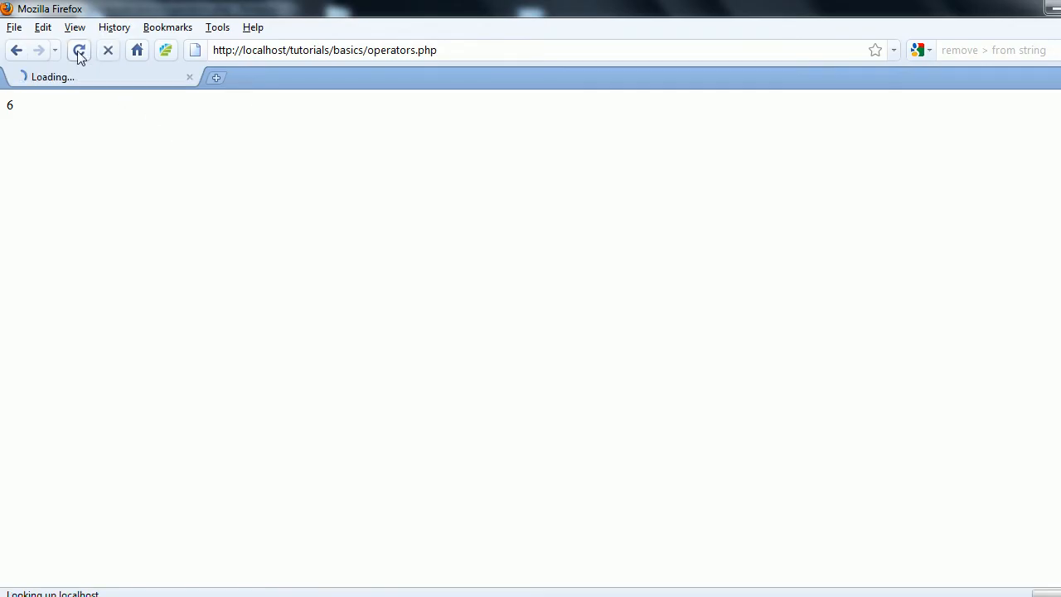
# Reload localhost/tutorials/basics/operators.php in Firefox to see the -= result.
pyautogui.click(79, 50)
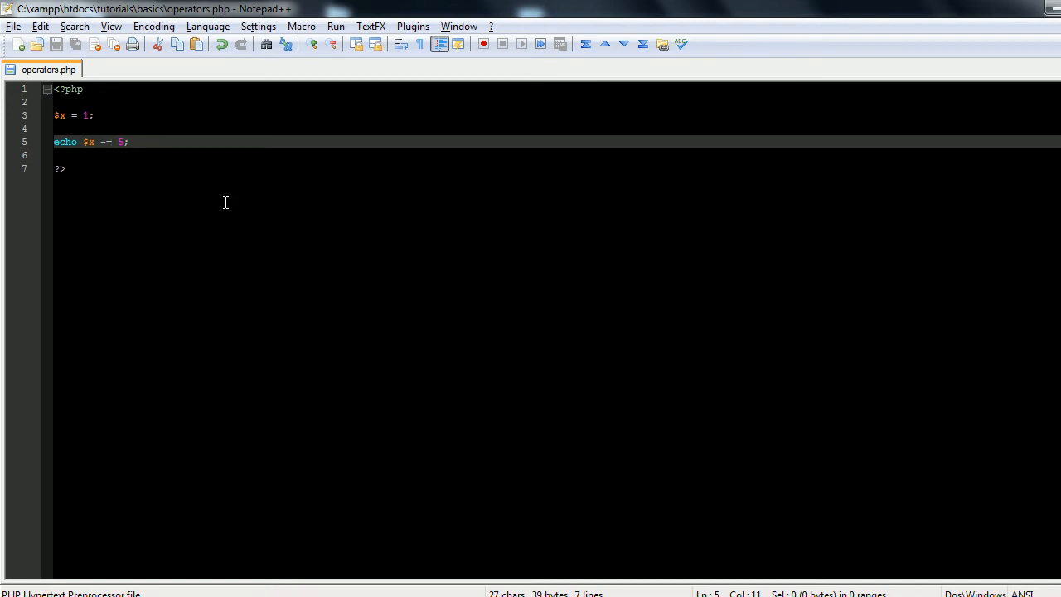
# Change the -= operator on line 5 to *=, then to /=.
pyautogui.press('Backspace')
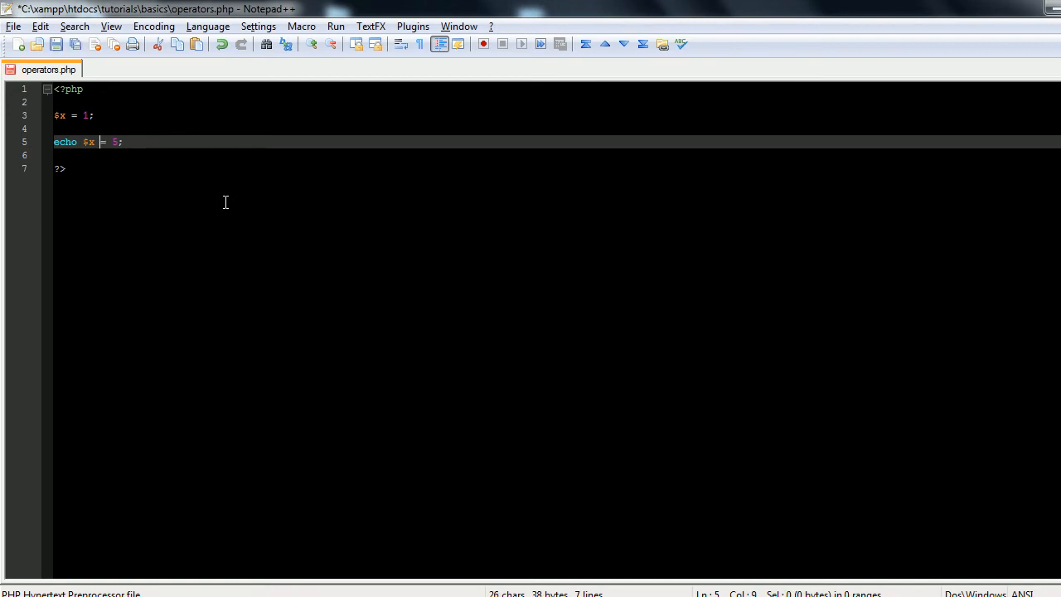
pyautogui.write('*')
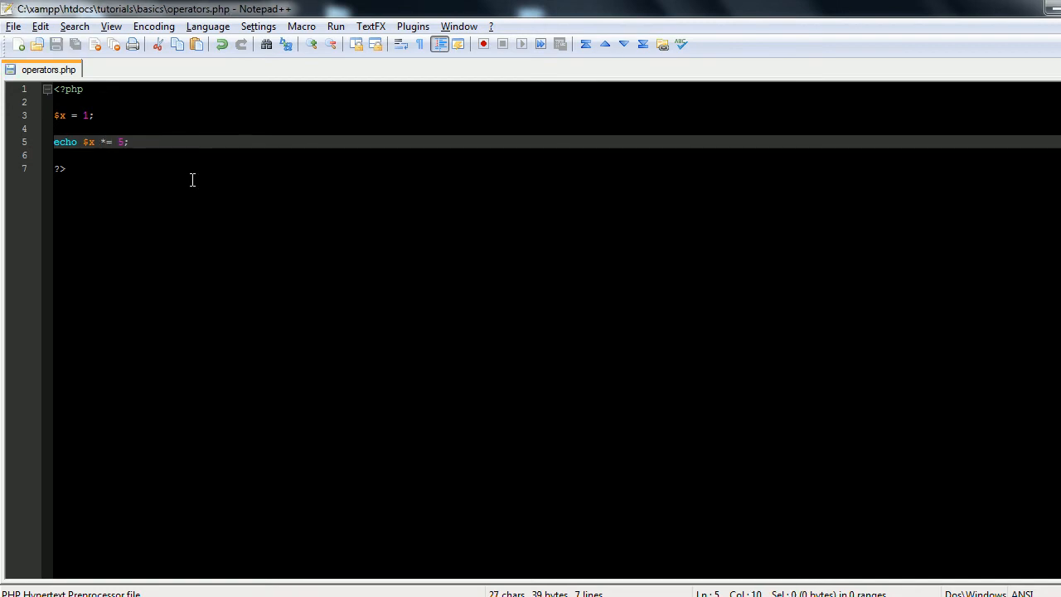
pyautogui.moveTo(126, 103)
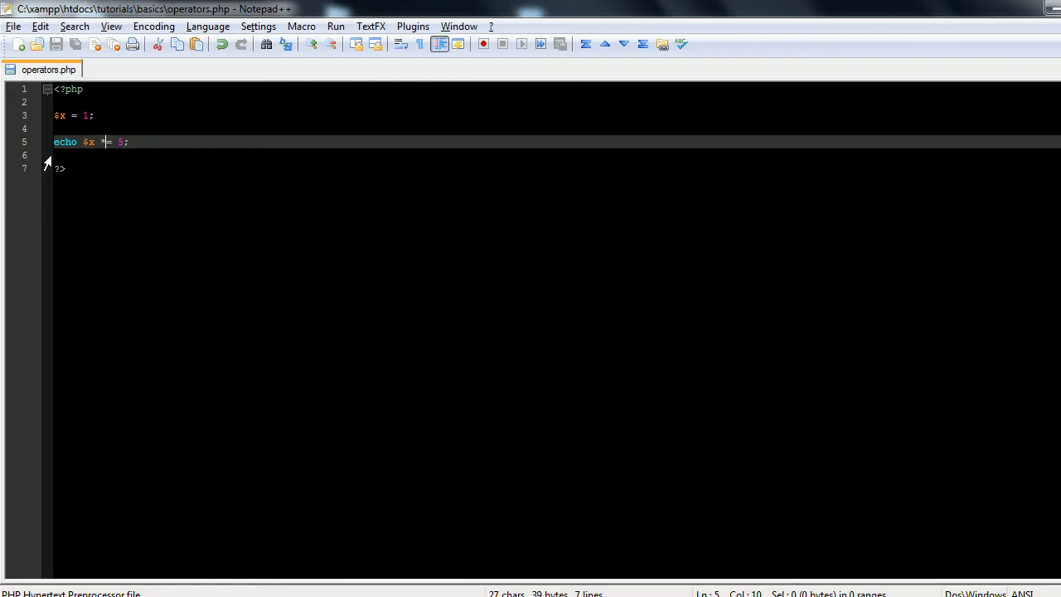
pyautogui.press('Backspace')
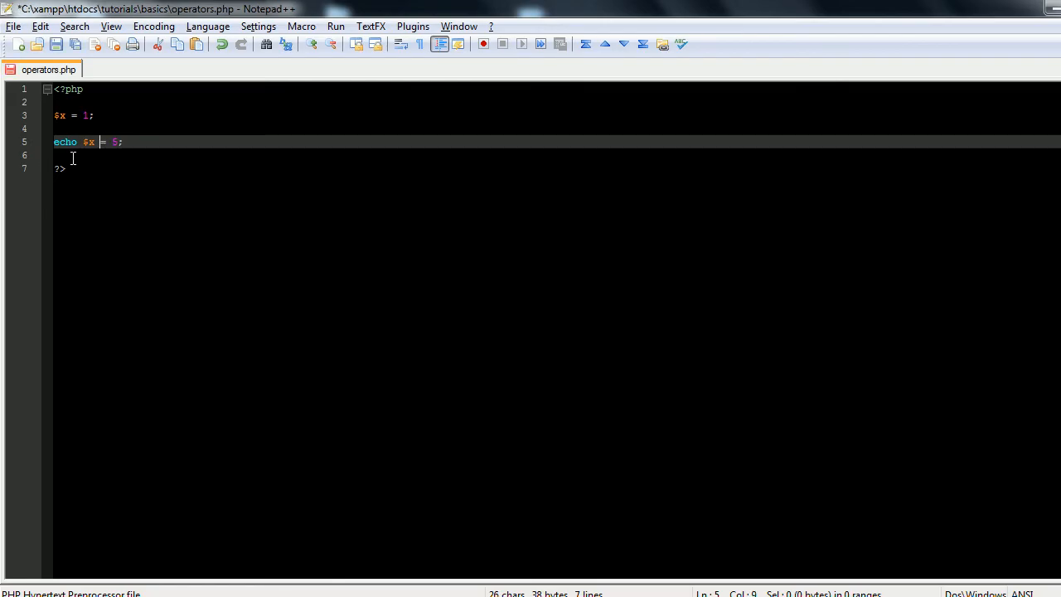
pyautogui.write('/')
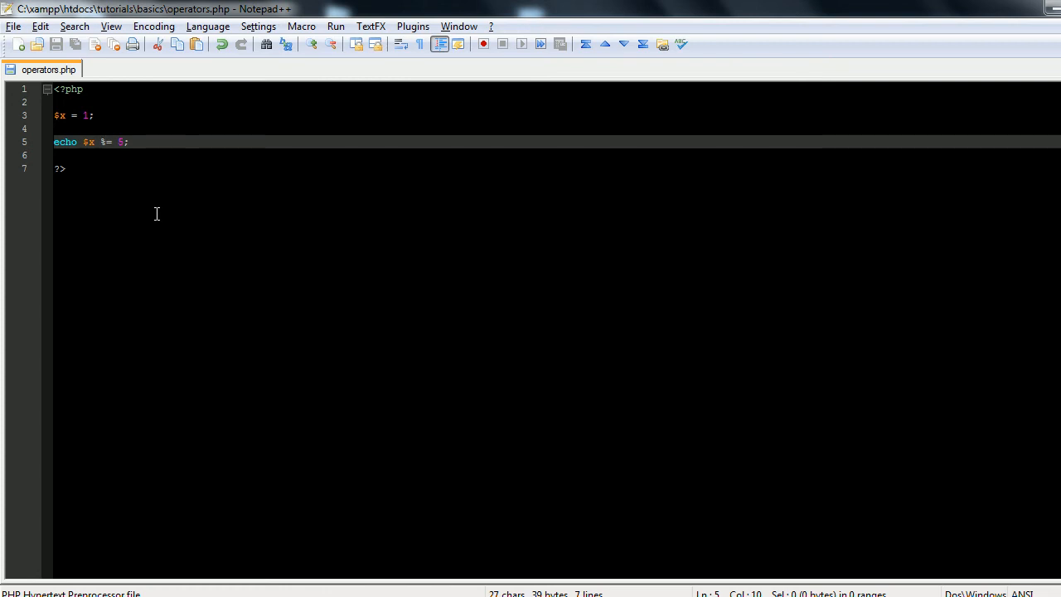
# Rewrite line 5 as explicit division: echo $x = $x / 5;.
pyautogui.press('Backspace')
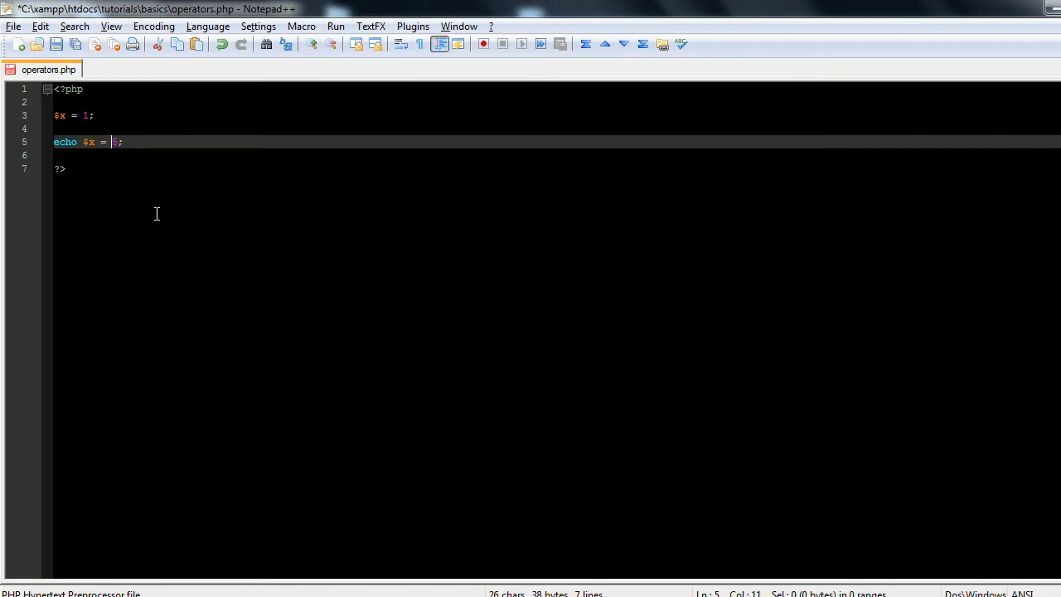
pyautogui.write('$x')
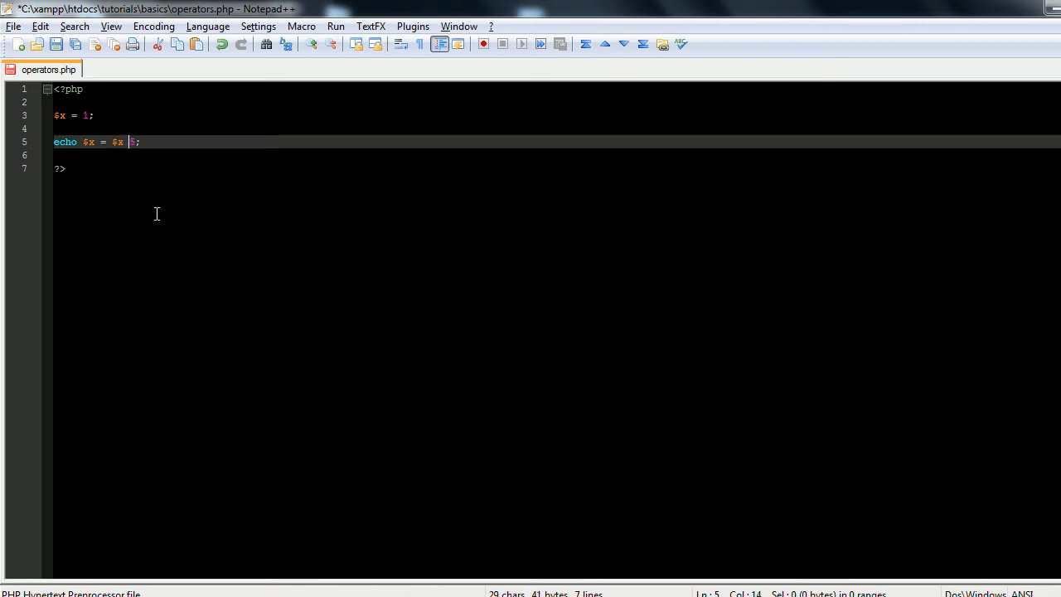
pyautogui.write('/')
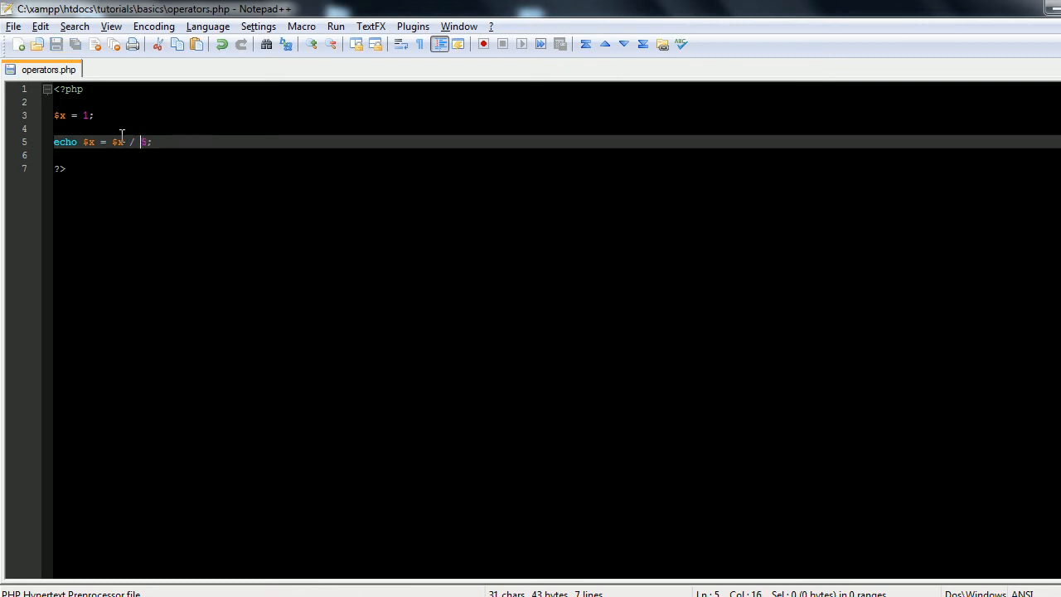
pyautogui.moveTo(268, 149)
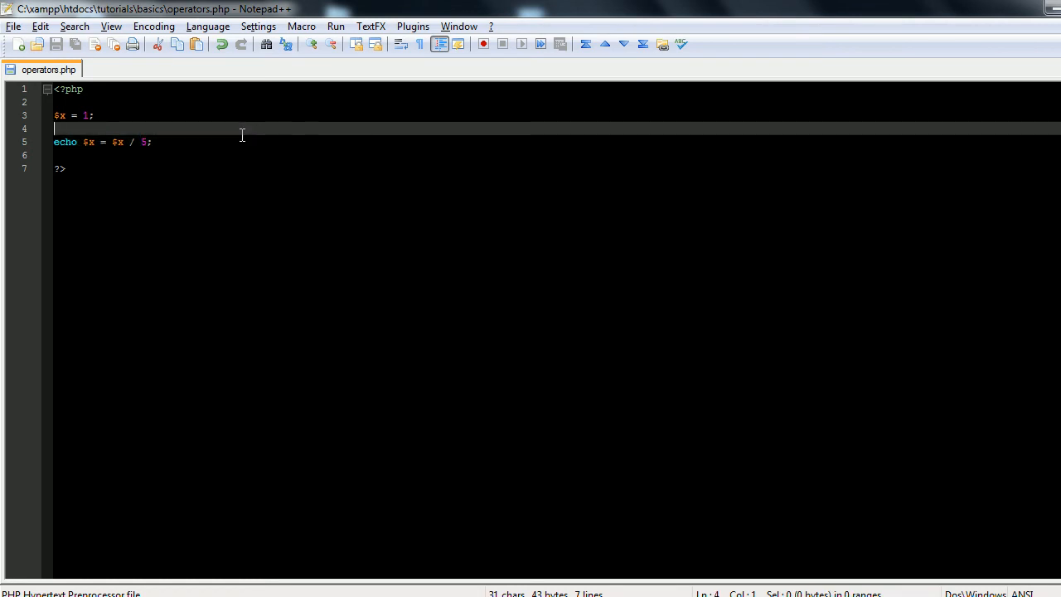
pyautogui.moveTo(188, 142)
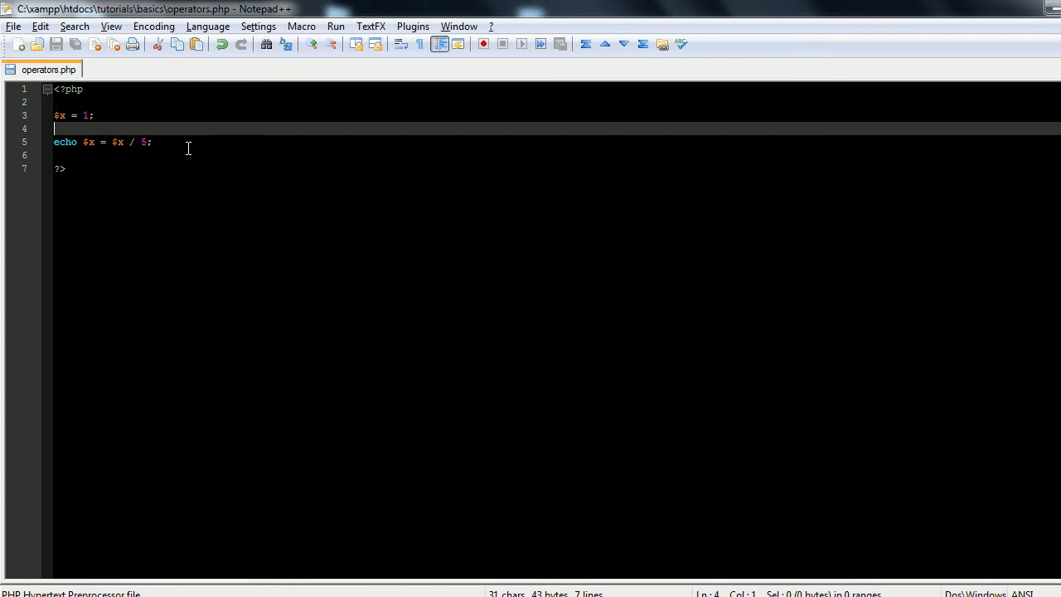
# Replace lines 3–5 with the precedence example echo 1+1/2+5*3/(10-3+2*4);.
pyautogui.moveTo(152, 142); pyautogui.dragTo(54, 115)
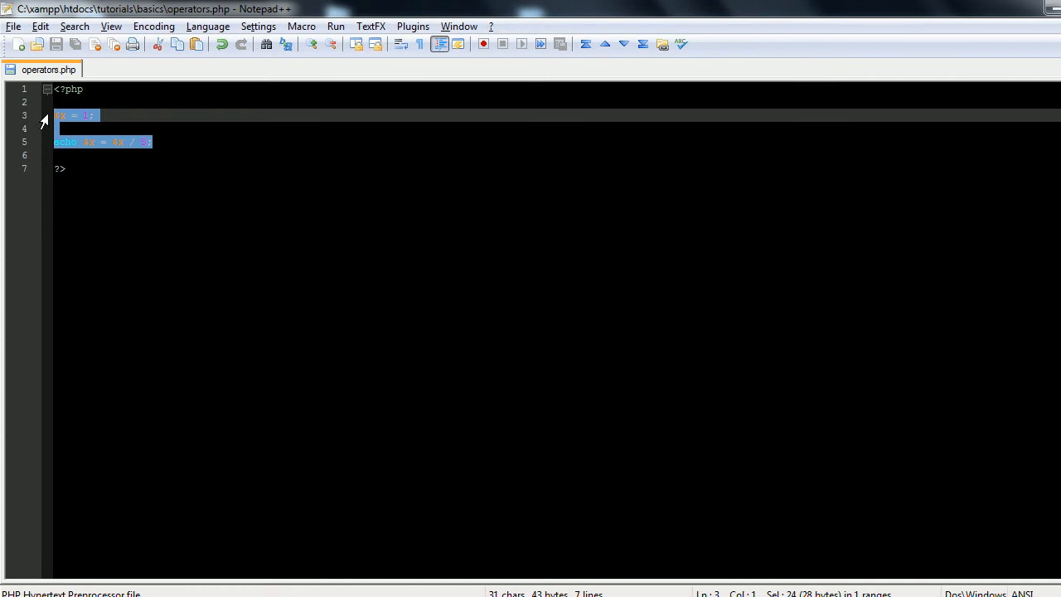
pyautogui.write('echo "')
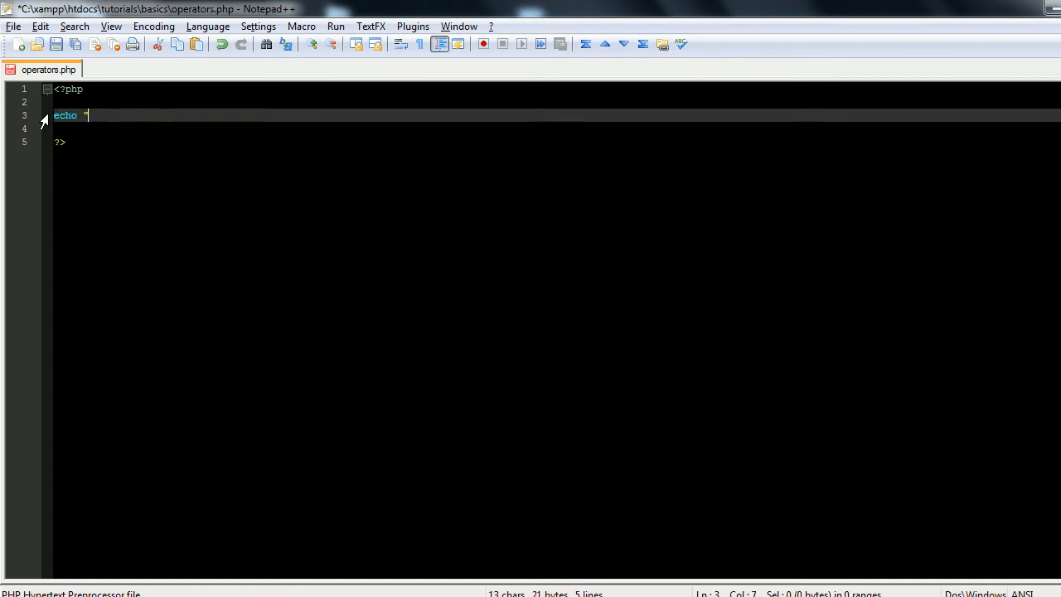
pyautogui.write('1+')
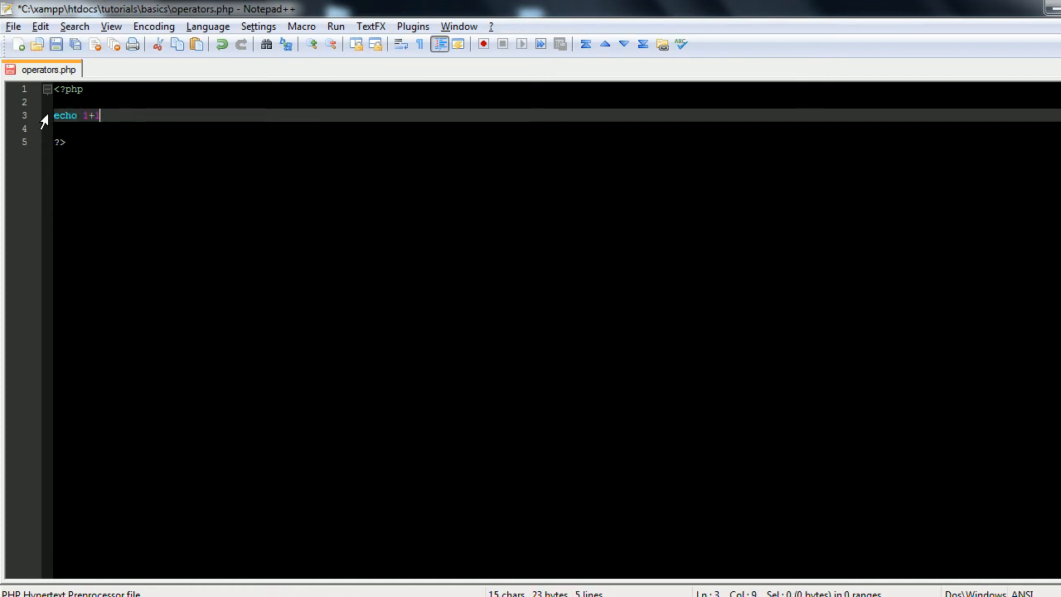
pyautogui.write('1/2')
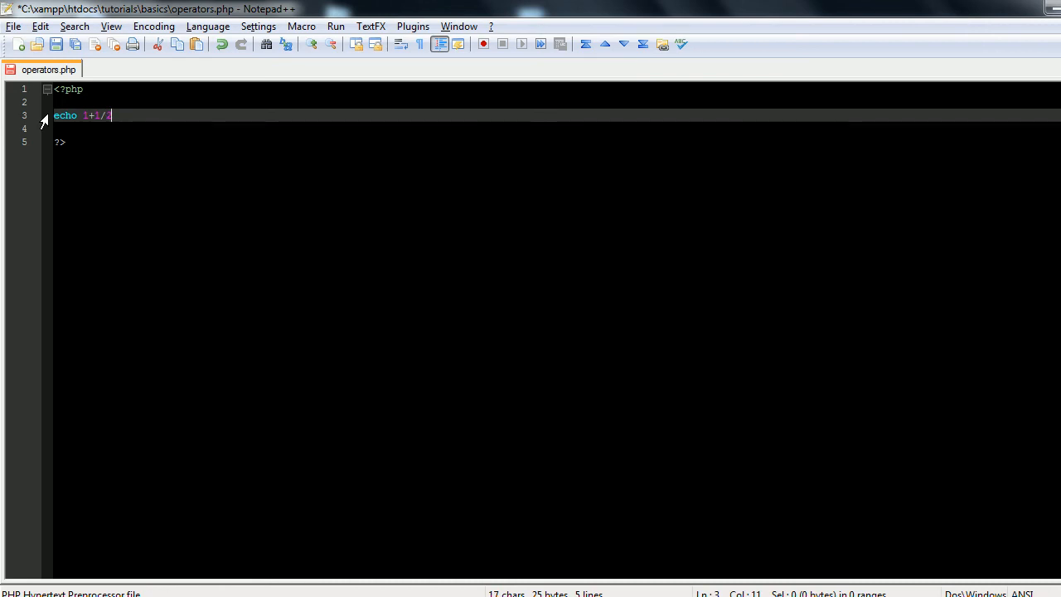
pyautogui.write('+5*2')
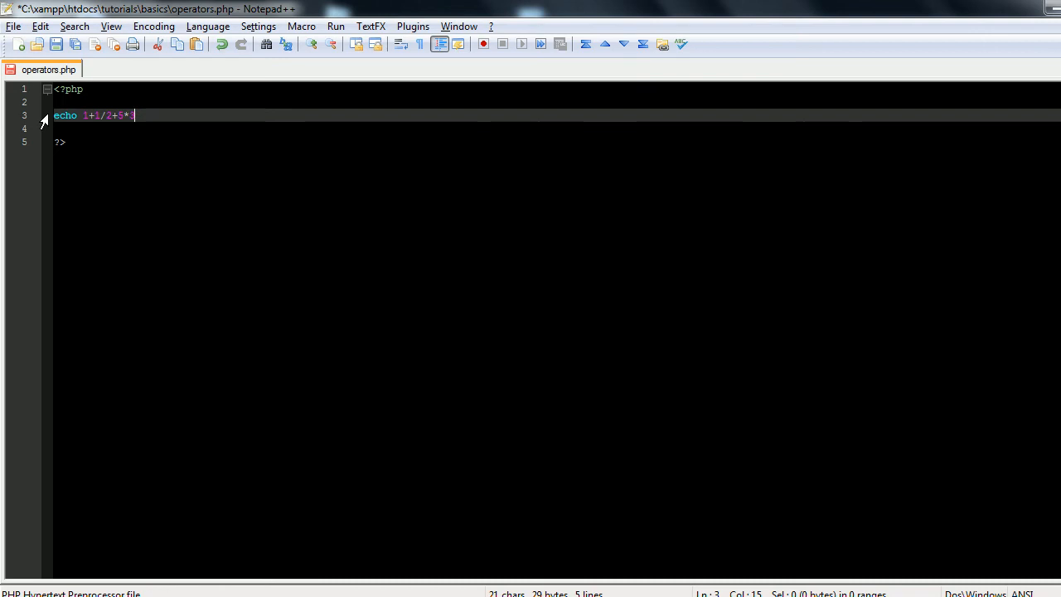
pyautogui.write('3/')
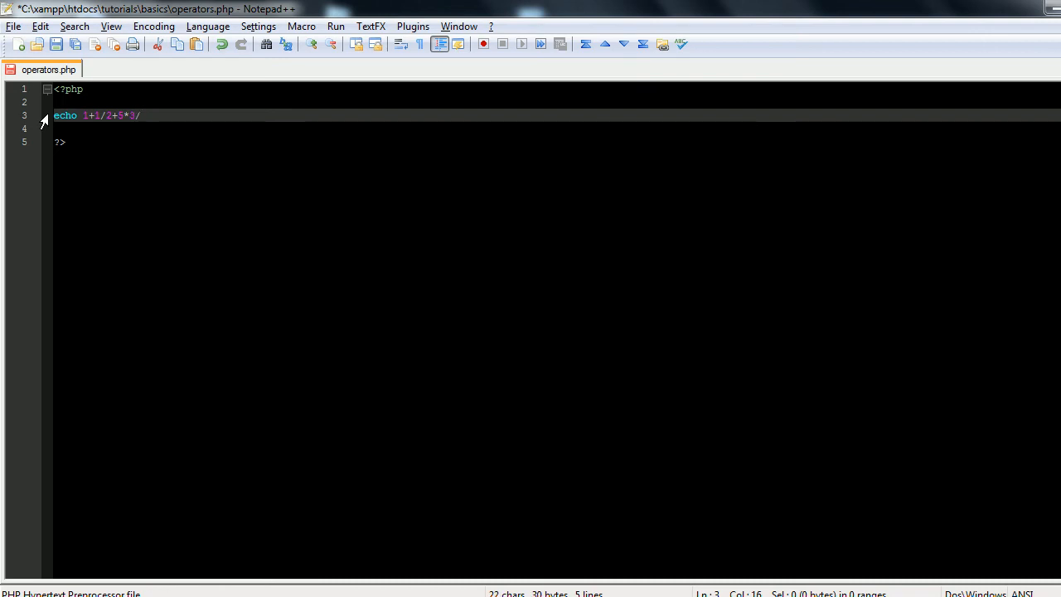
pyautogui.write('(10-')
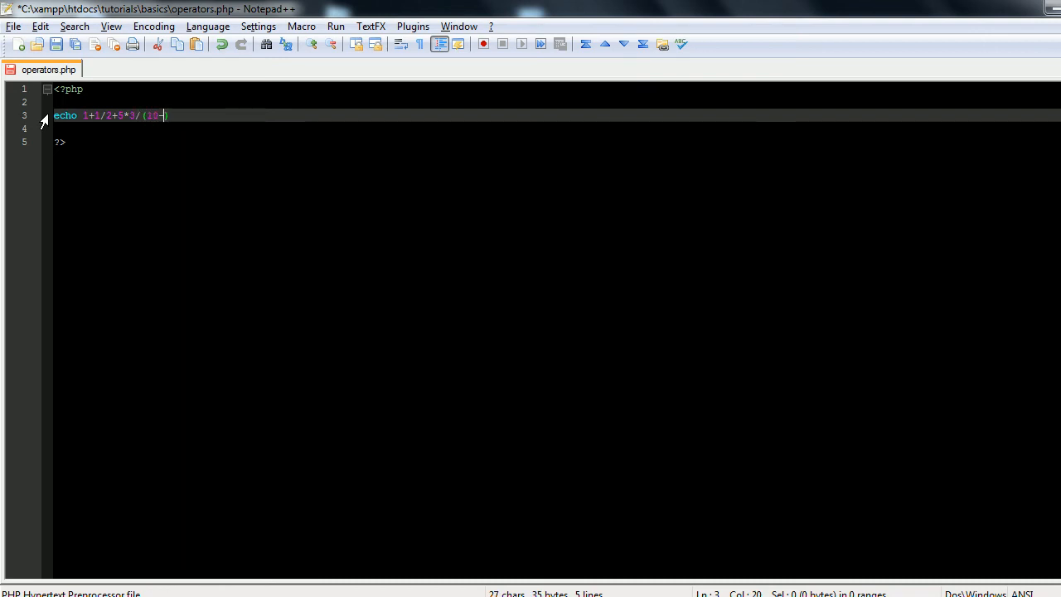
pyautogui.write('3+2)')
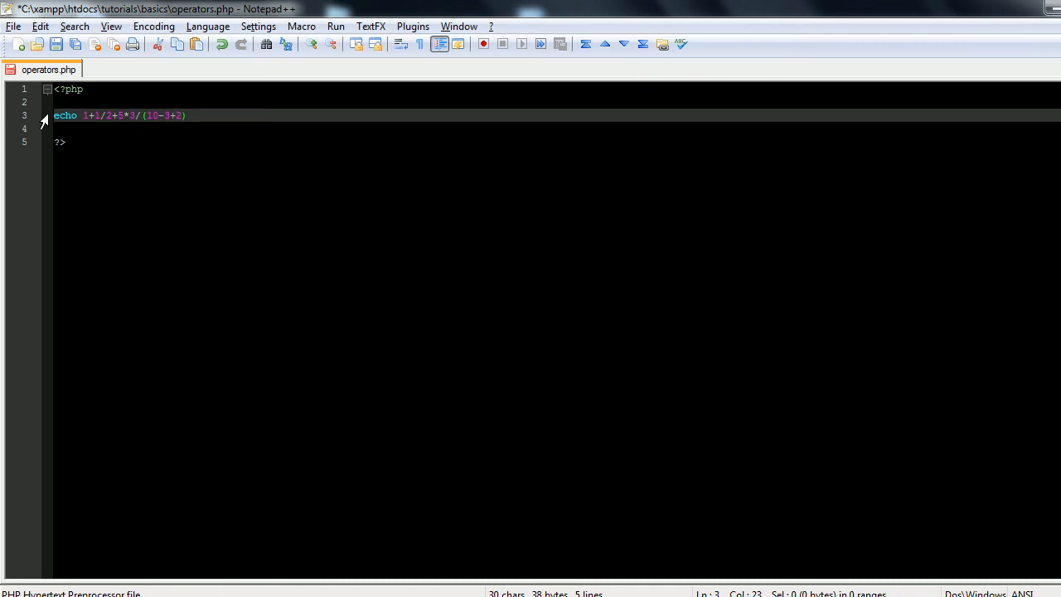
pyautogui.write('*')
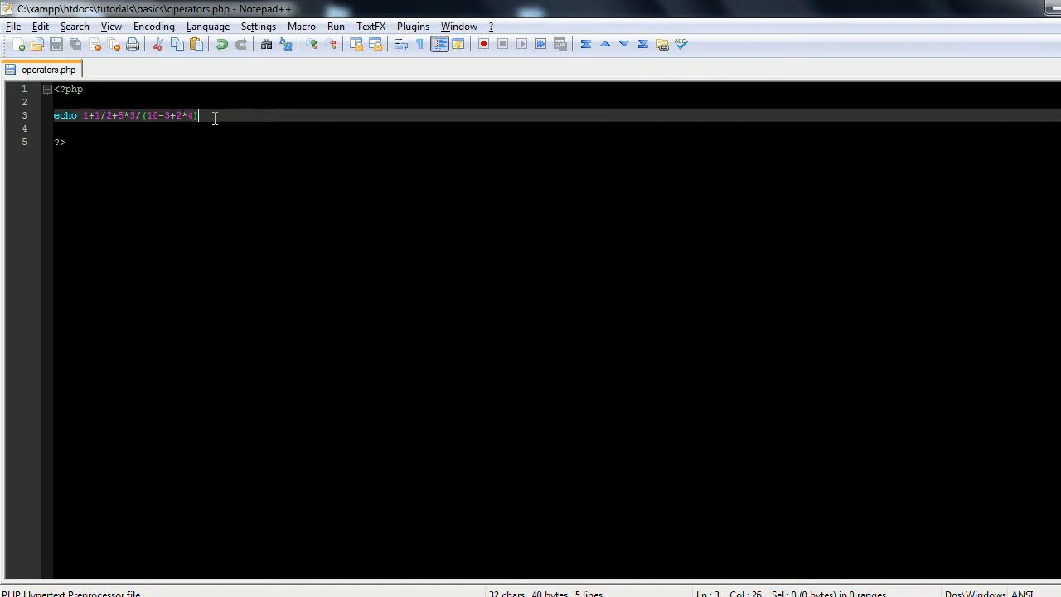
pyautogui.write(';')
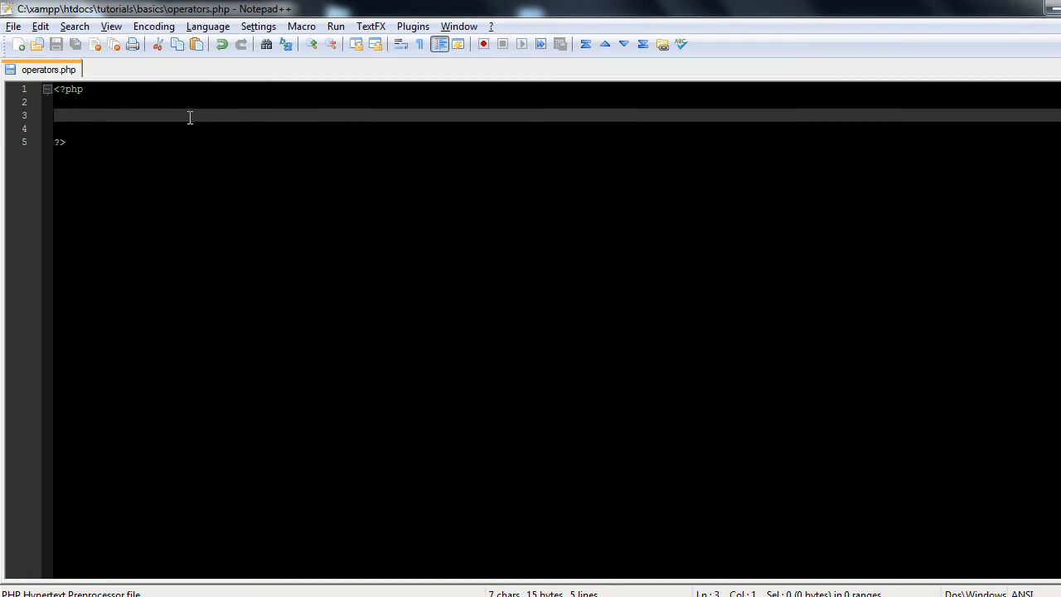
# Write $x = 0 followed by an increment line $x += 1;.
pyautogui.write('$x = 0;')
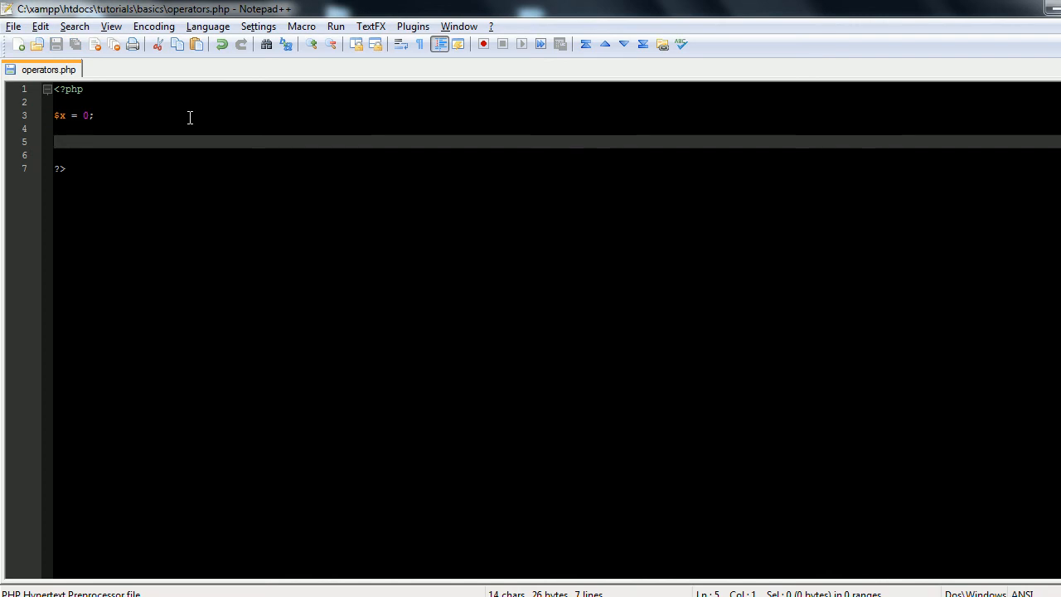
pyautogui.write('$x +=')
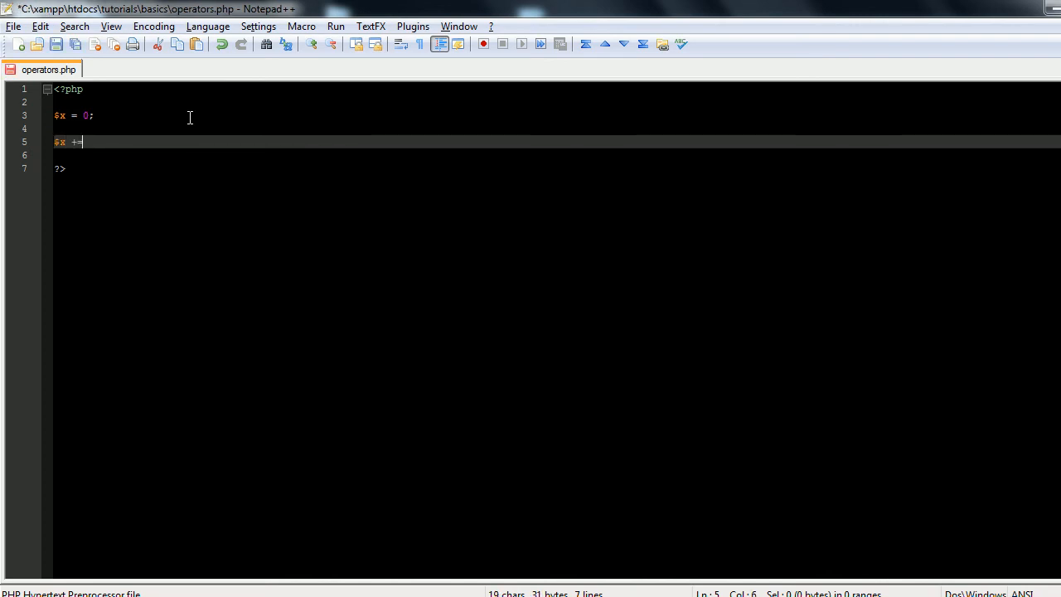
pyautogui.write('1;')
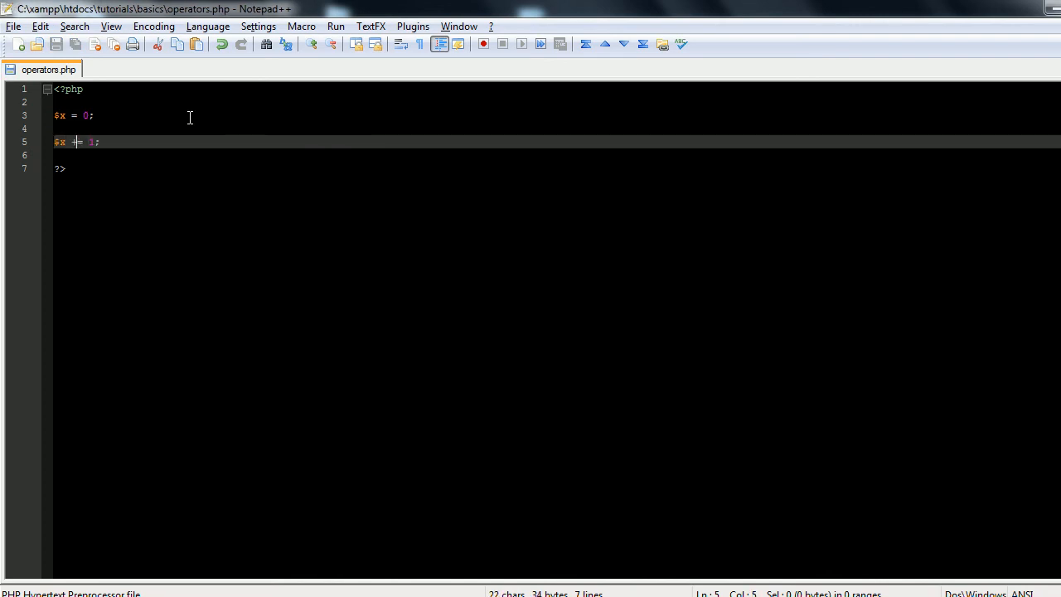
pyautogui.write('=')
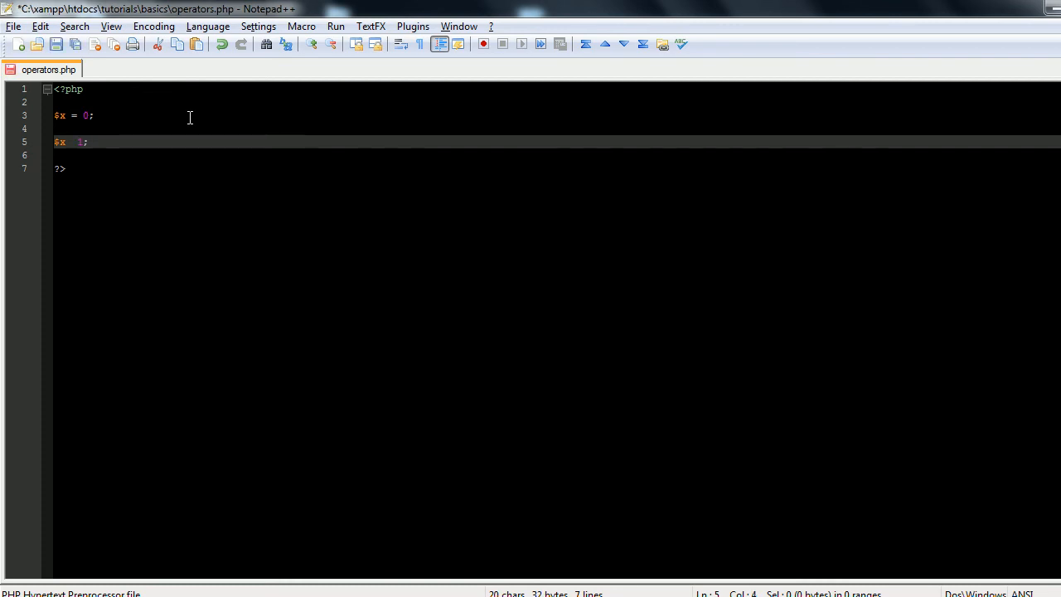
# Change the increment to $x++; and add echo $x;, giving output 1 in Firefox.
pyautogui.write('+')
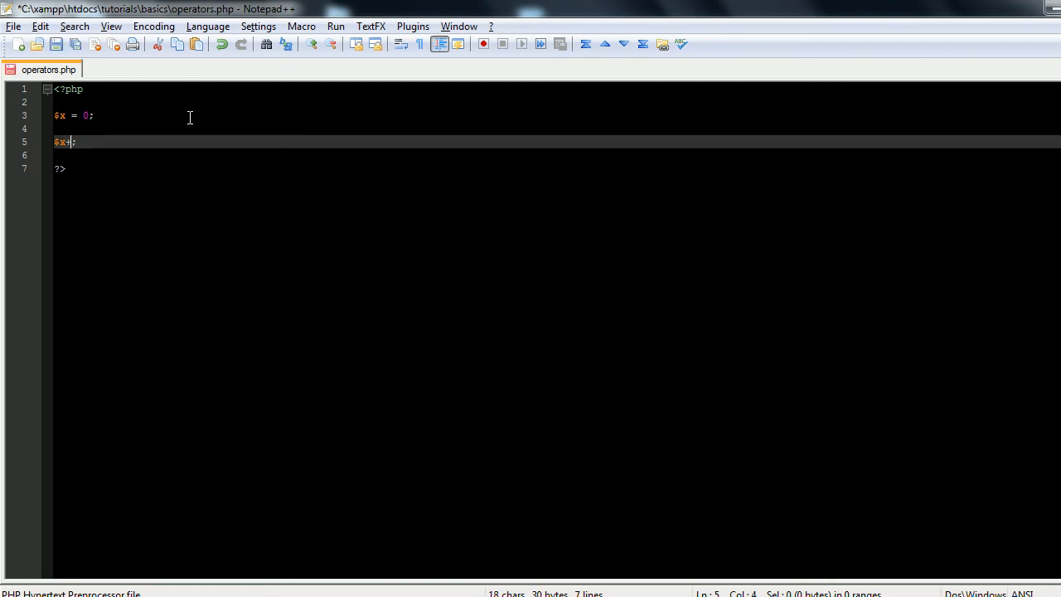
pyautogui.write('+')
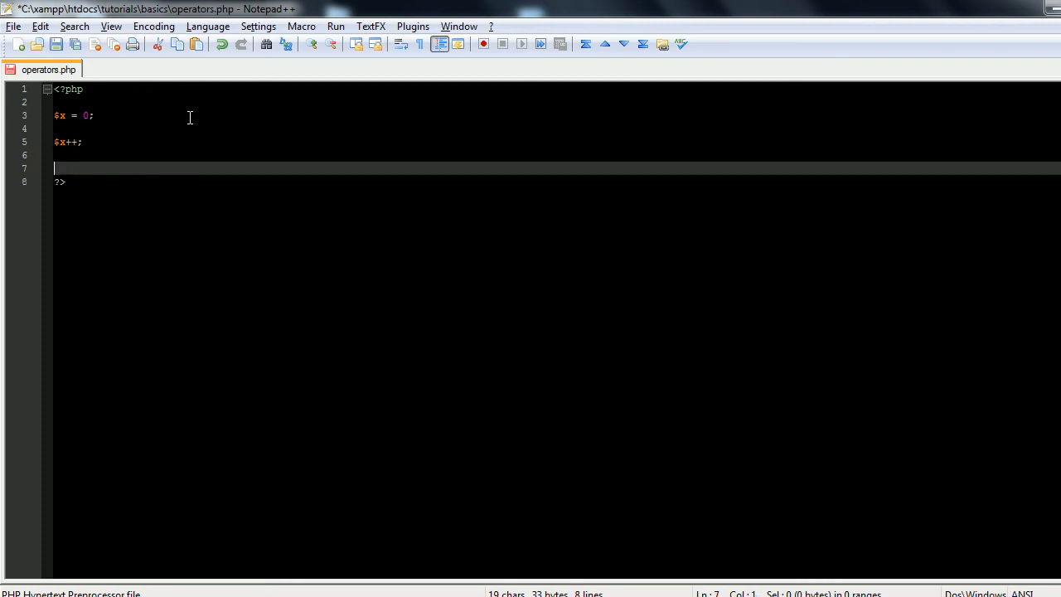
pyautogui.write('echo $x;')
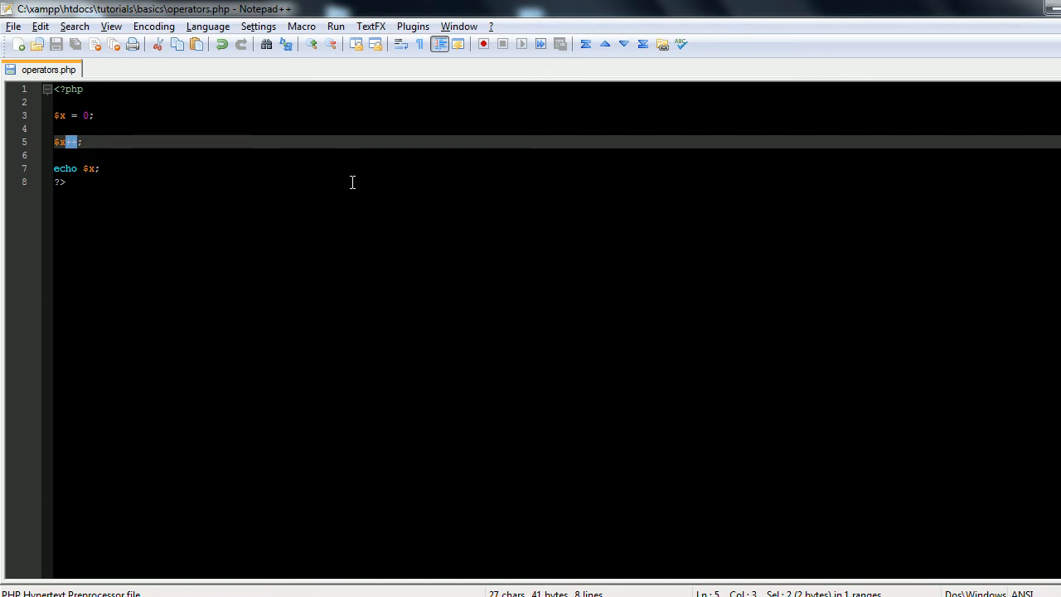
pyautogui.press('Delete')
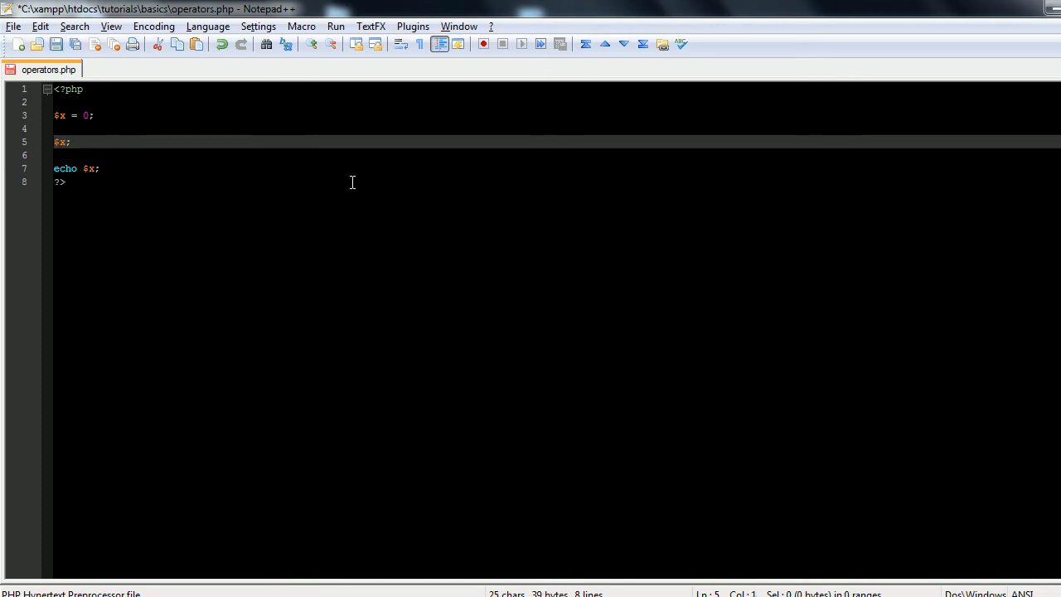
pyautogui.write('++')
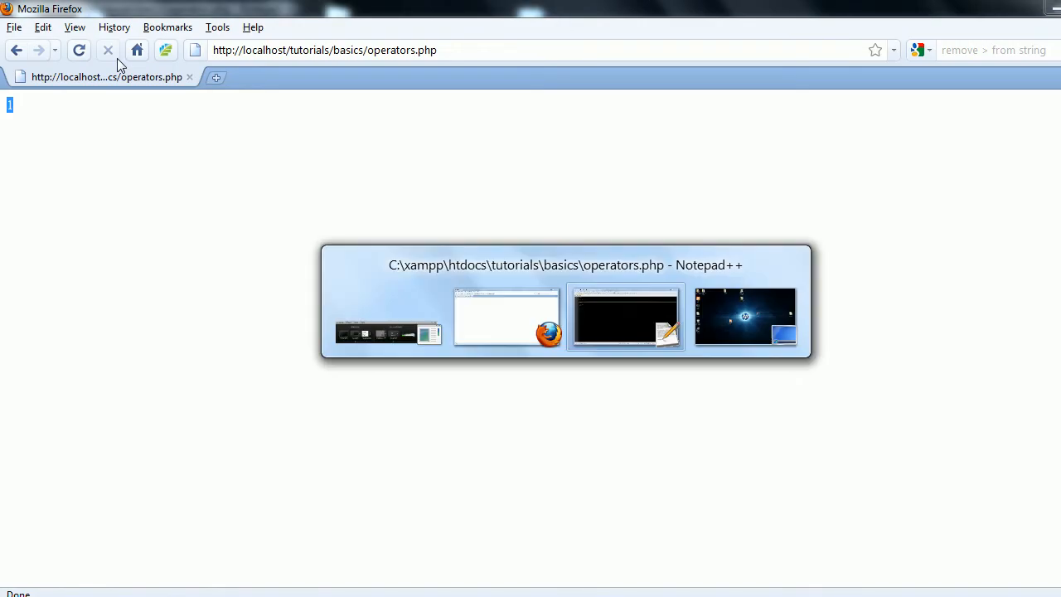
# Drop the separate increment line, test echo $x++; on line 5, then remove ++.
pyautogui.click(78, 50)
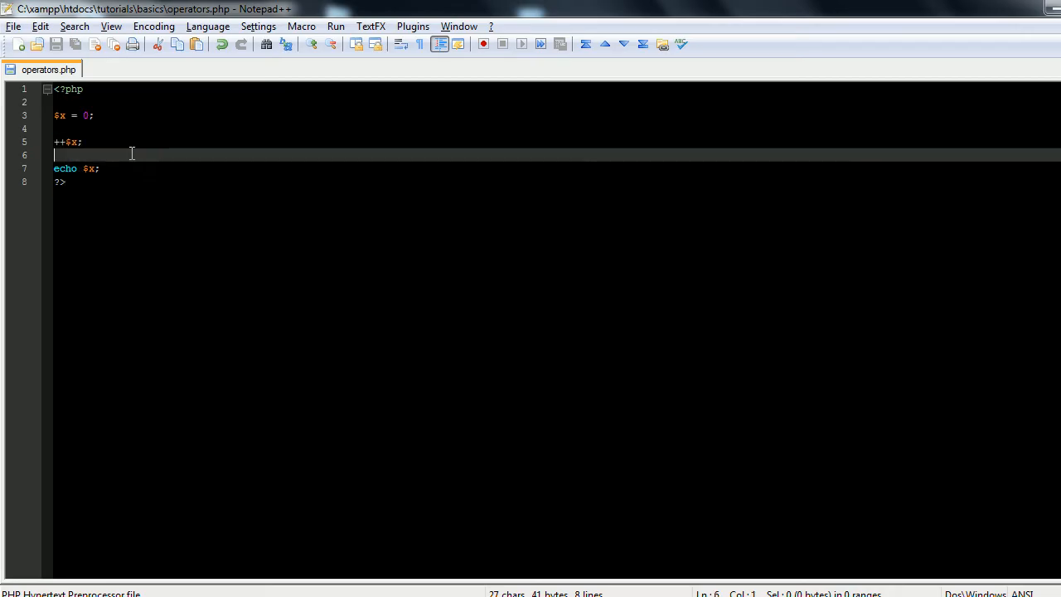
pyautogui.doubleClick(89, 168)
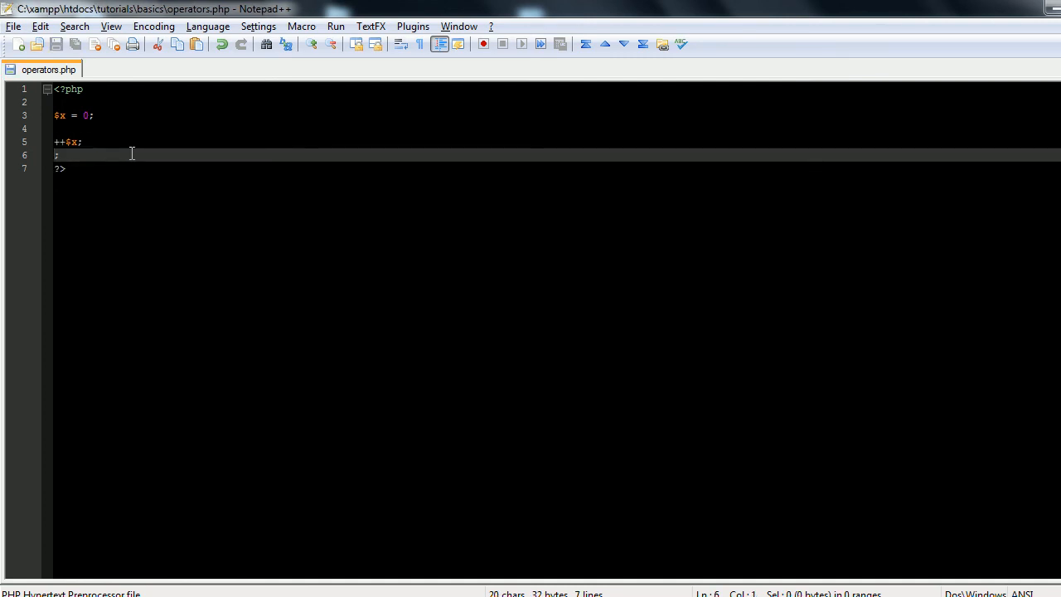
pyautogui.press('Backspace')
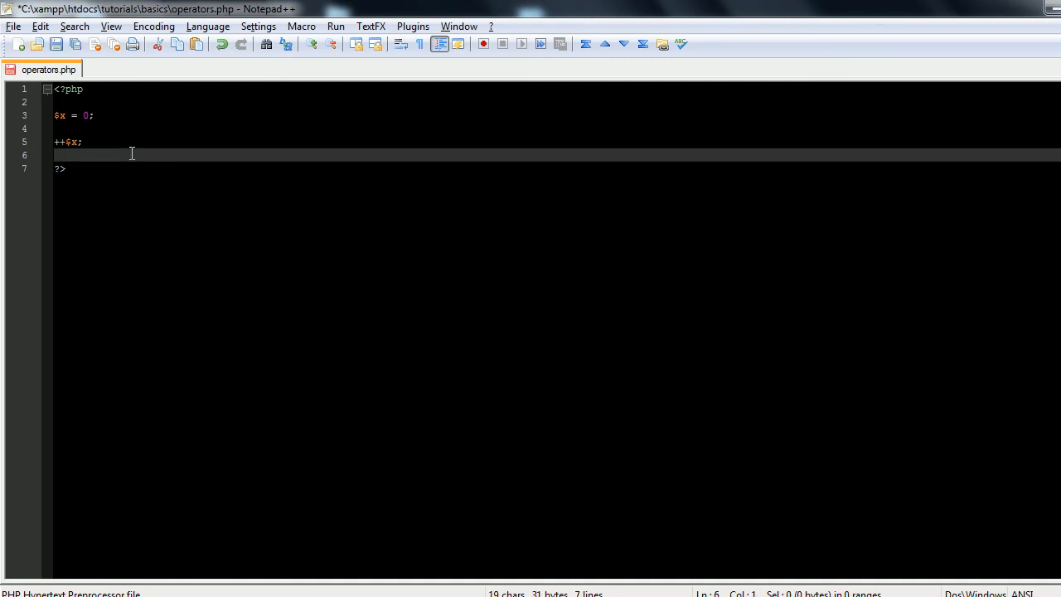
pyautogui.write('echo')
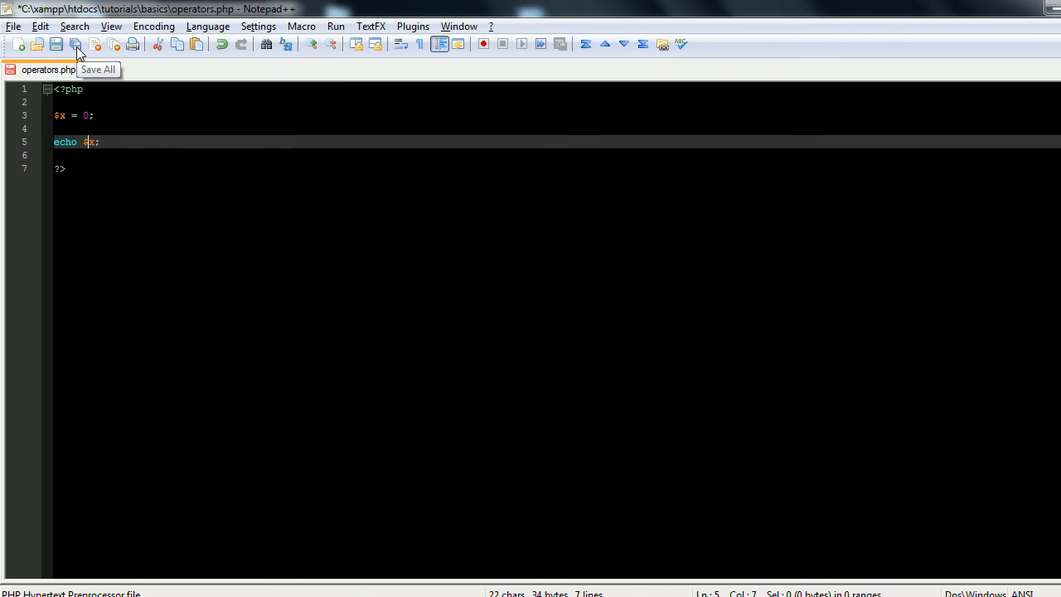
pyautogui.write('++')
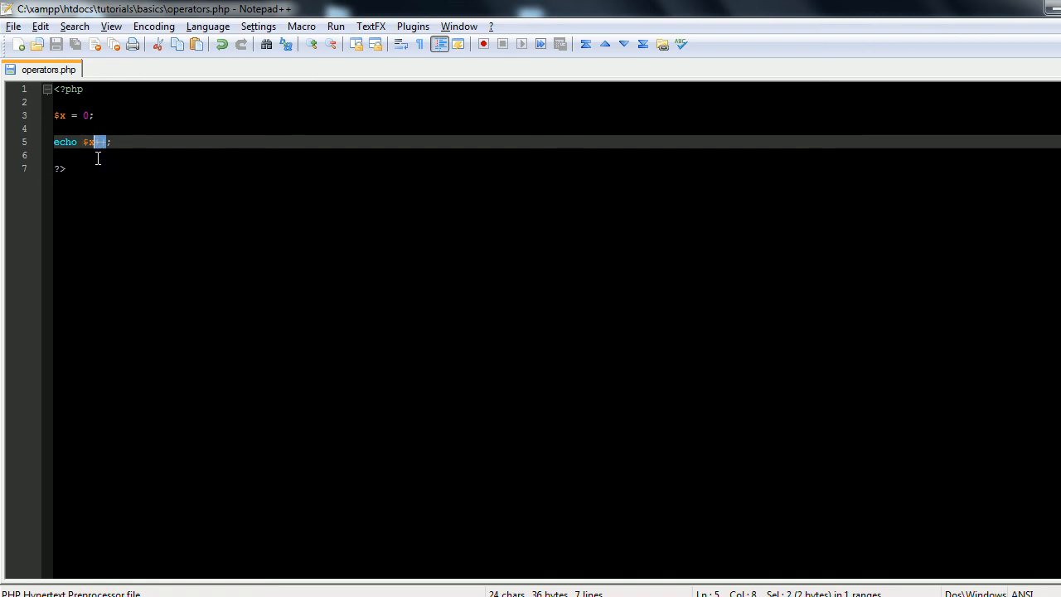
pyautogui.doubleClick(66, 142)
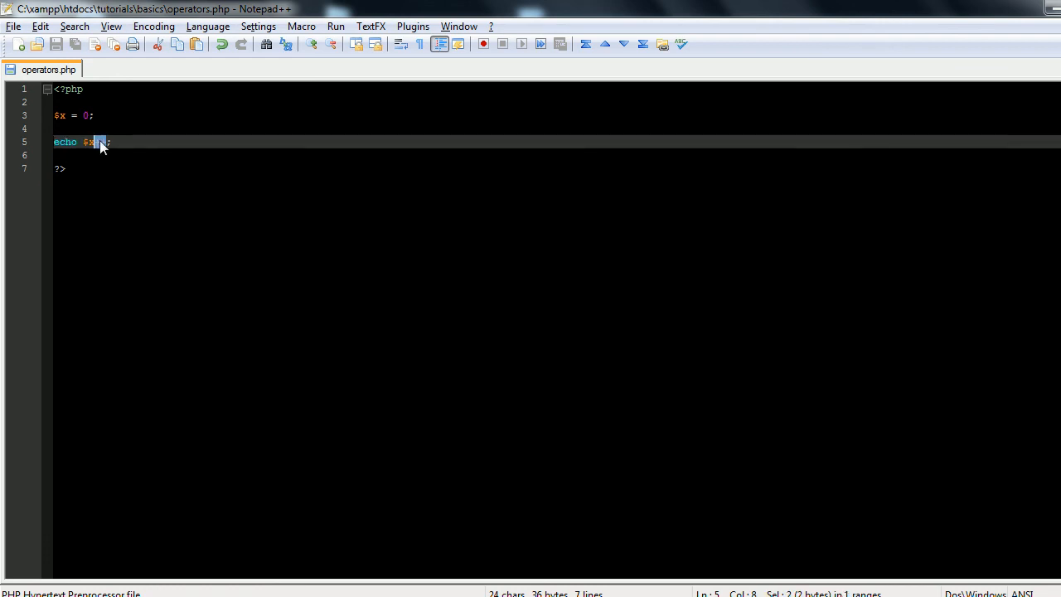
pyautogui.write('++')
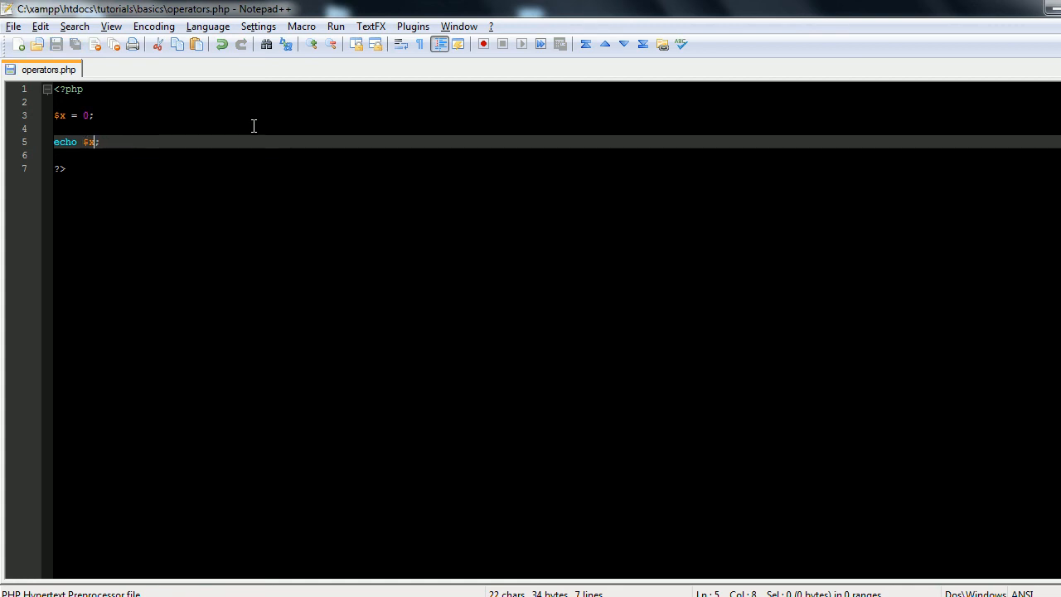
# Make line 5 a standalone $x--; followed by echo $x;, checking output in Firefox.
pyautogui.write('--')
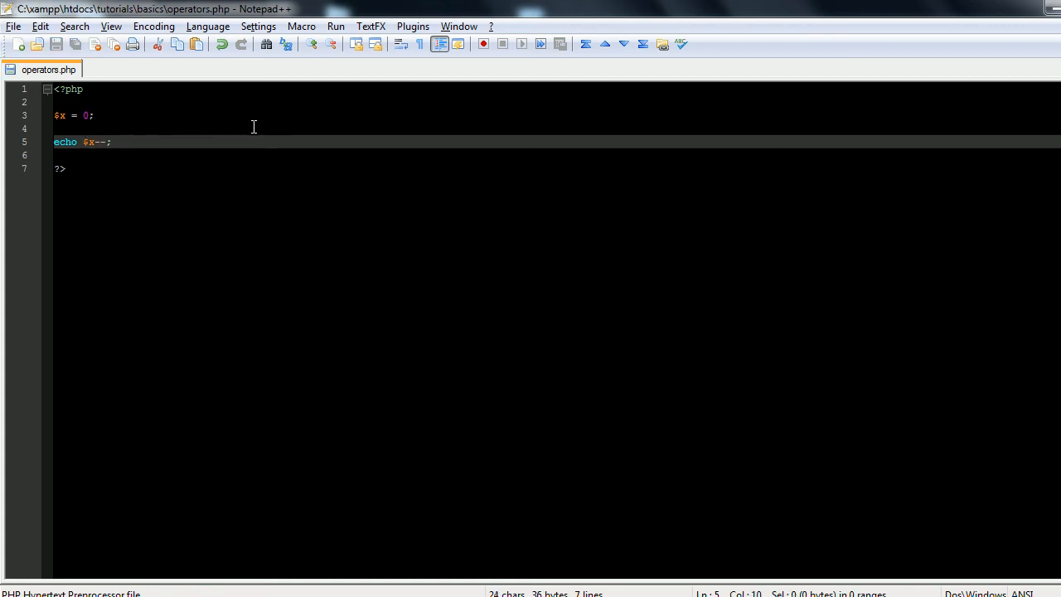
pyautogui.moveTo(141, 134)
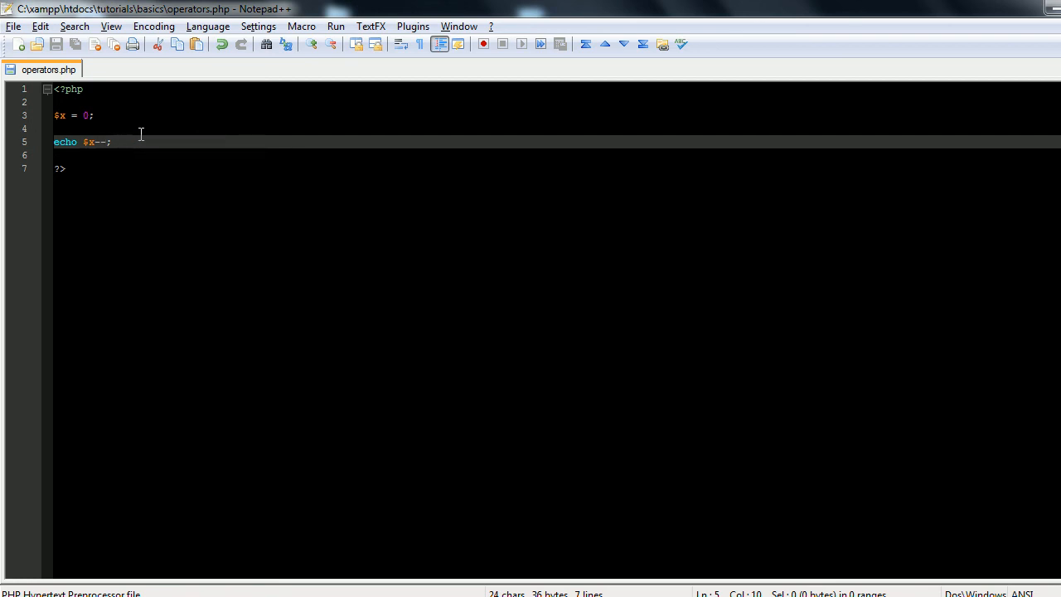
pyautogui.doubleClick(100, 141)
pyautogui.write('echo $x;')
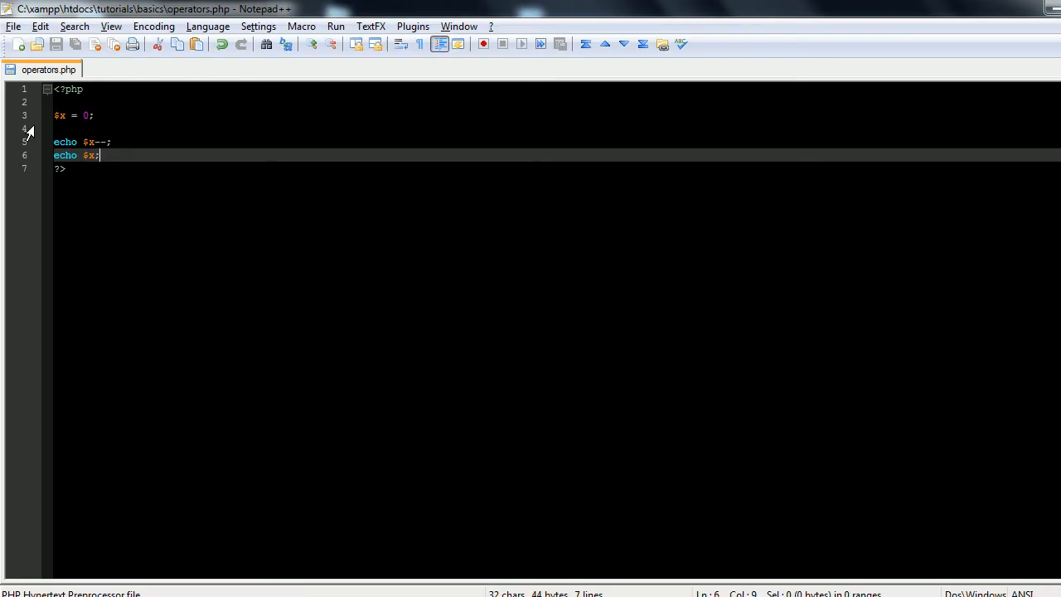
pyautogui.moveTo(154, 131)
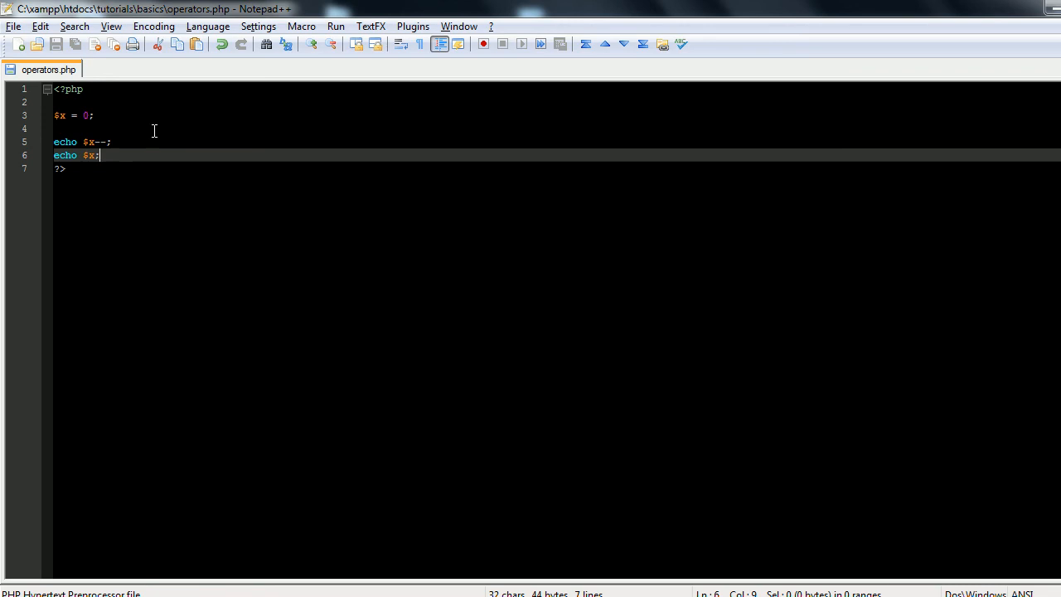
pyautogui.click(92, 142)
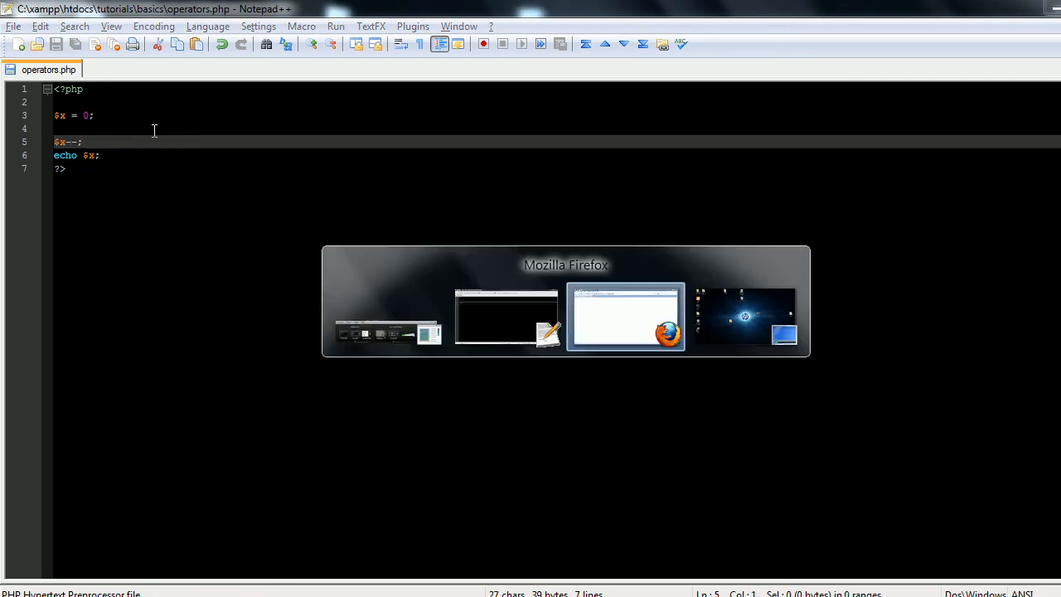
pyautogui.click(626, 316)
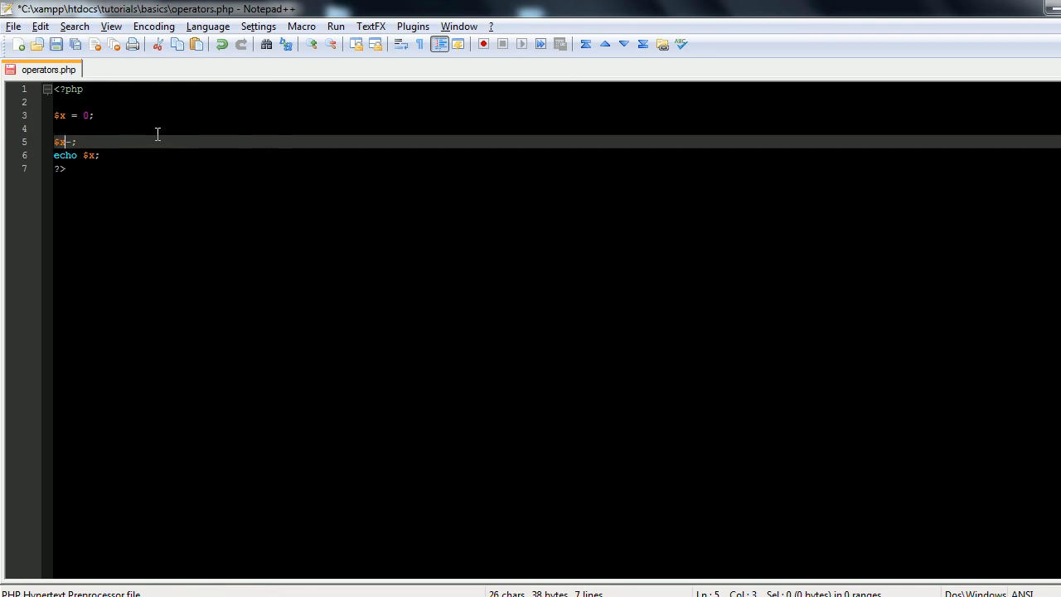
pyautogui.write('-=')
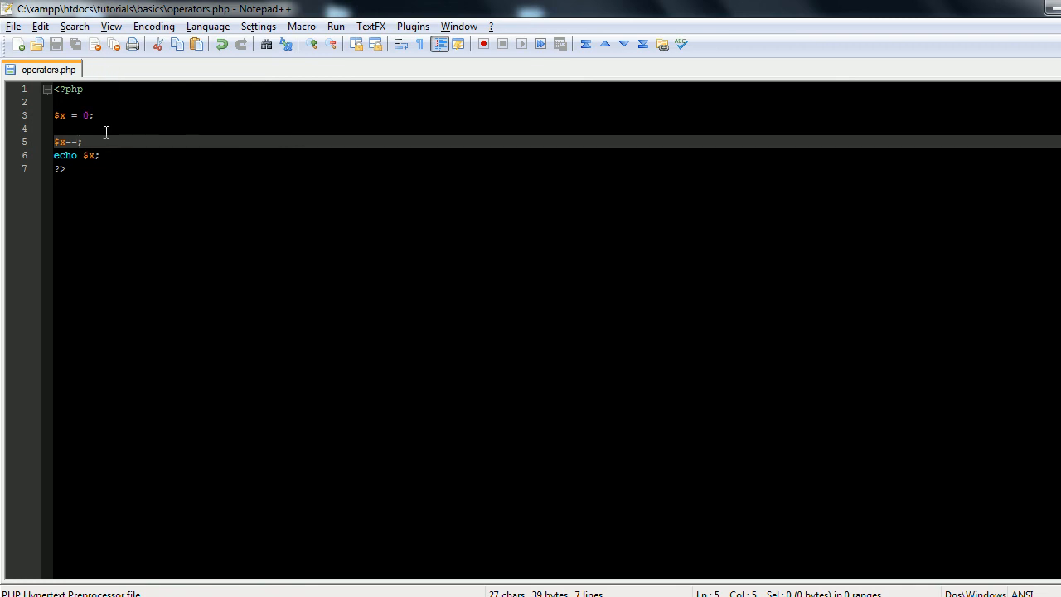
# Delete lines 3–6, then type and delete the operator list +, -, *, /, %.
pyautogui.moveTo(92, 115); pyautogui.dragTo(98, 155)
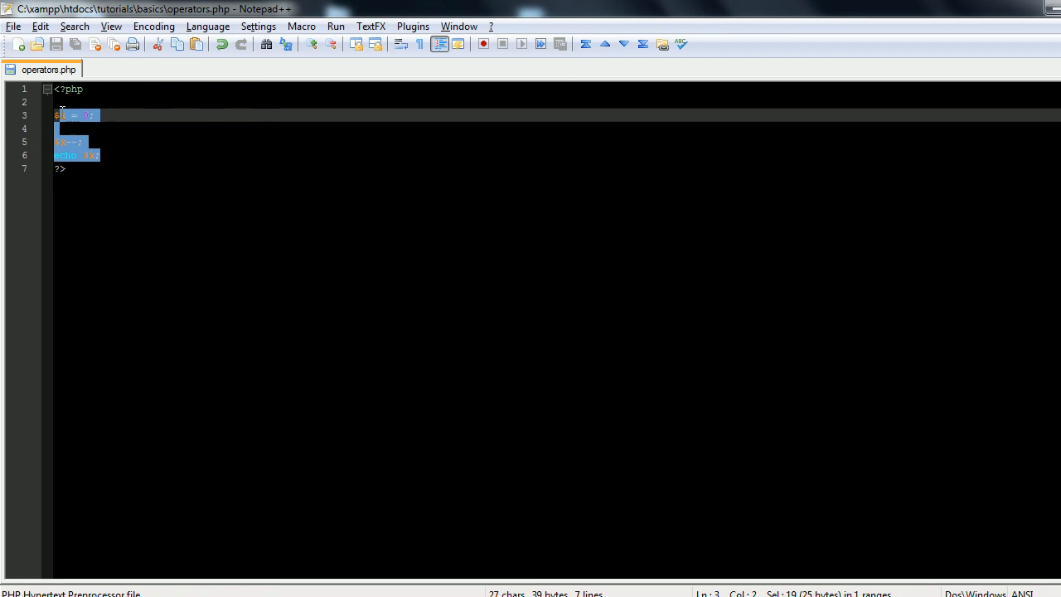
pyautogui.press('Delete')
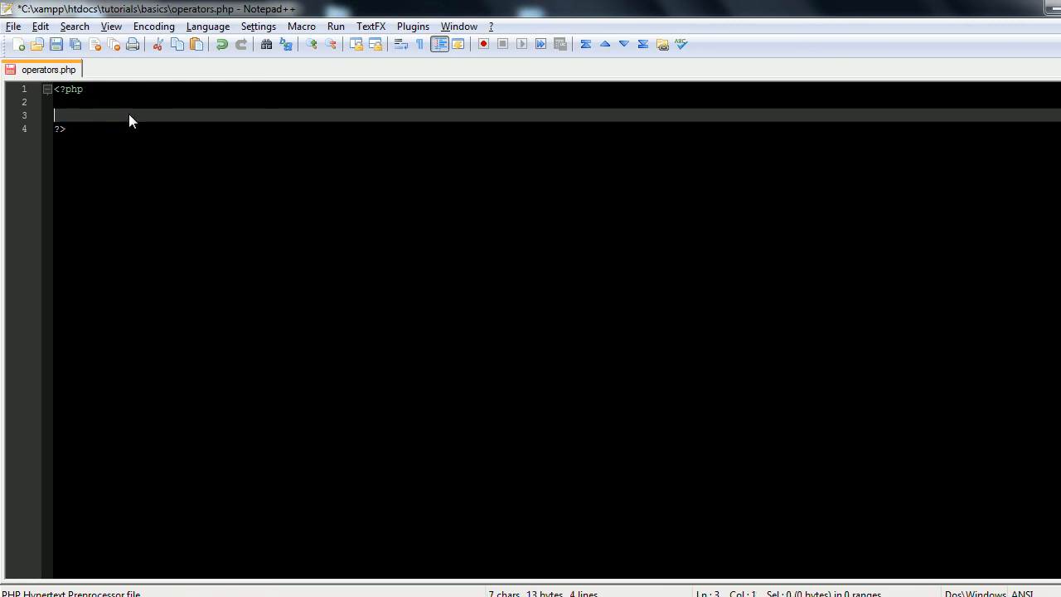
pyautogui.write('+, -,')
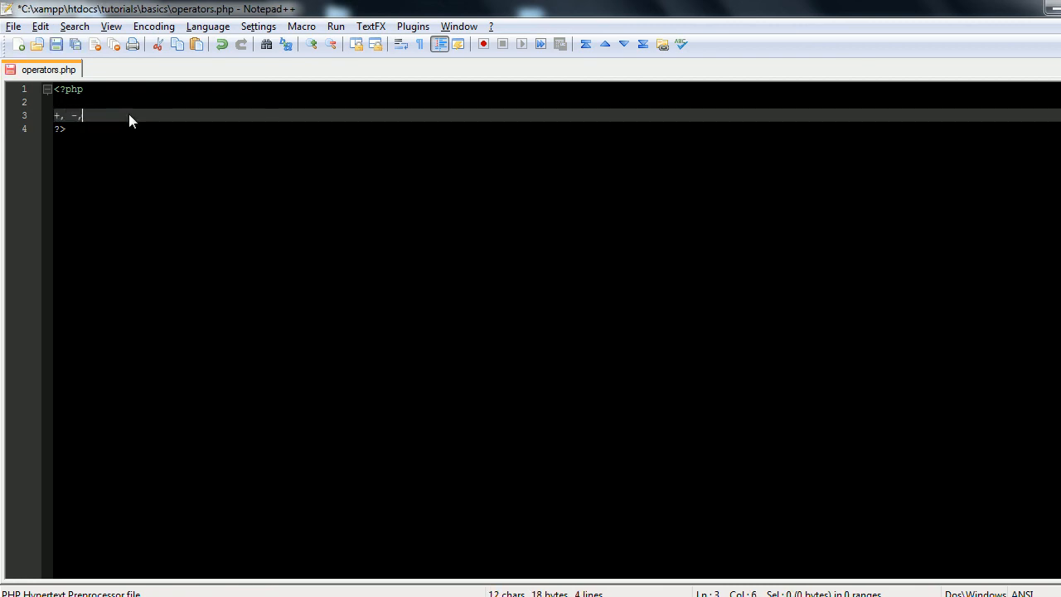
pyautogui.write('* /')
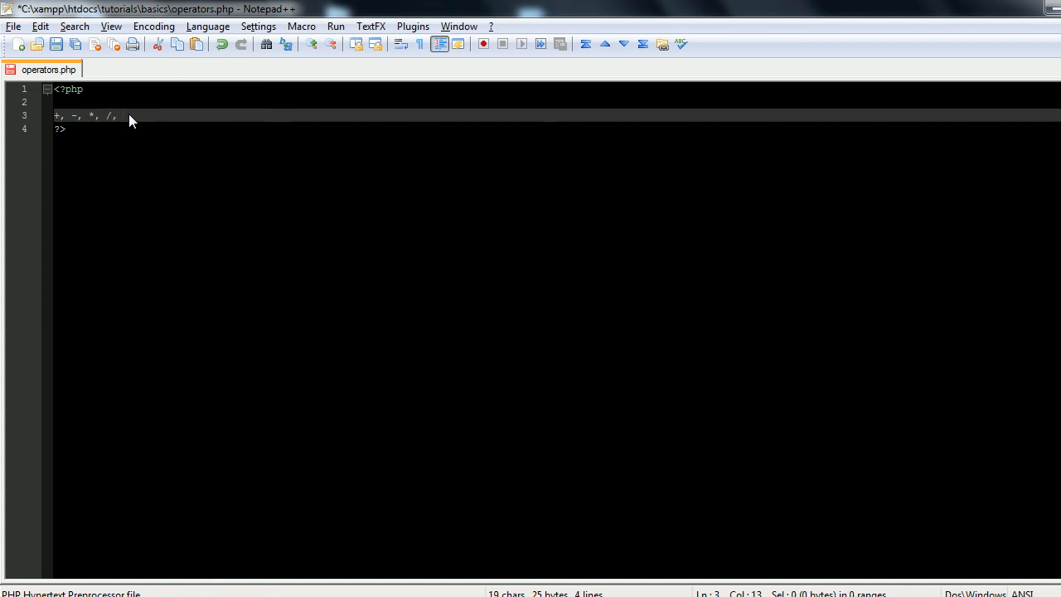
pyautogui.write('%')
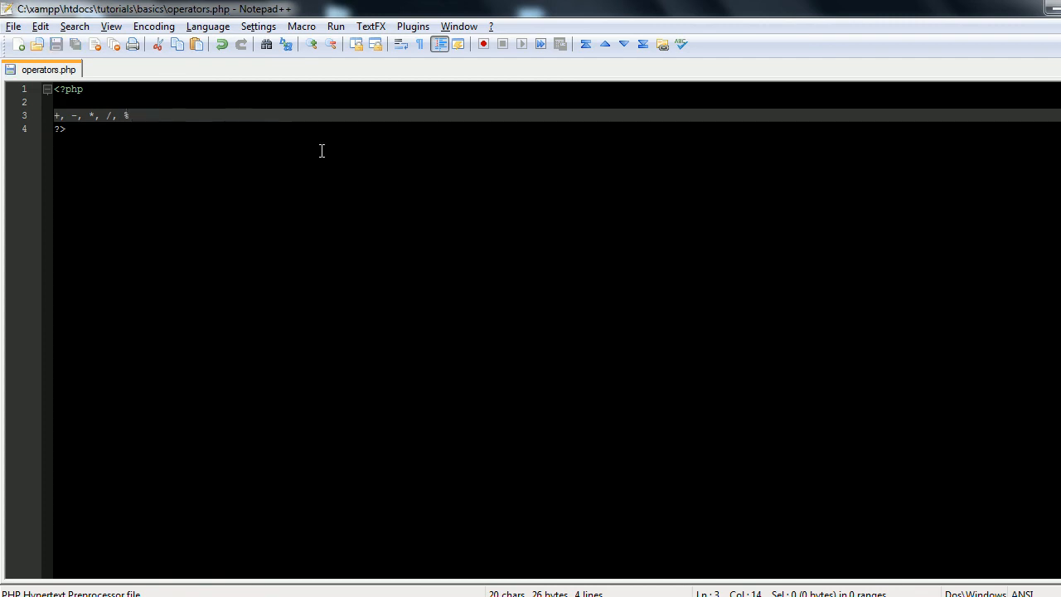
pyautogui.press('Delete')
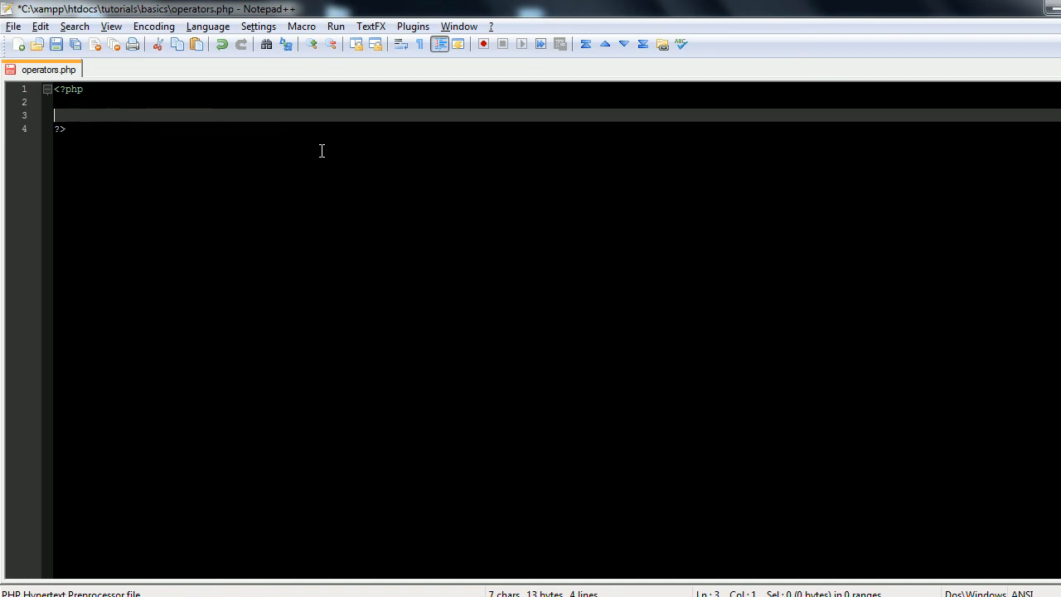